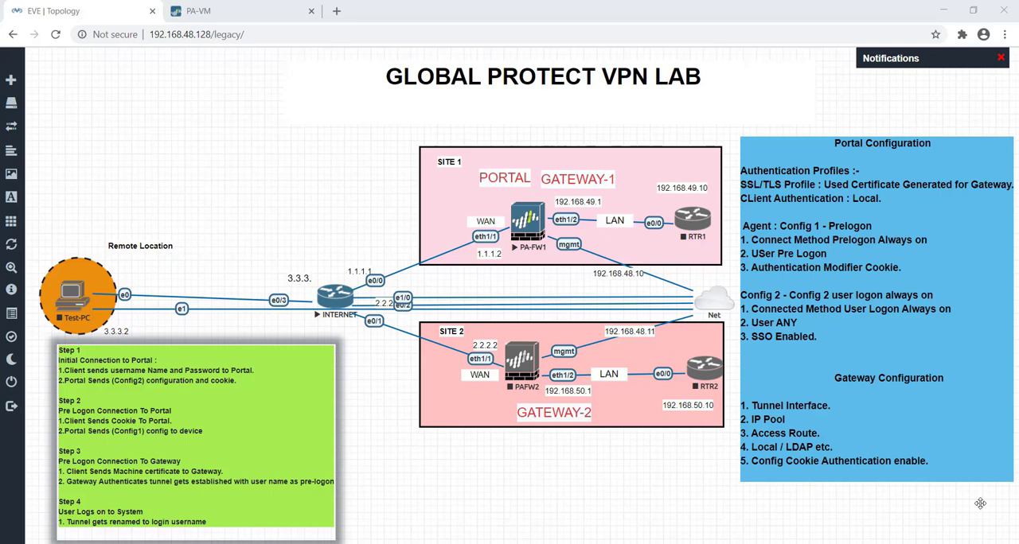
pyautogui.moveTo(736, 328)
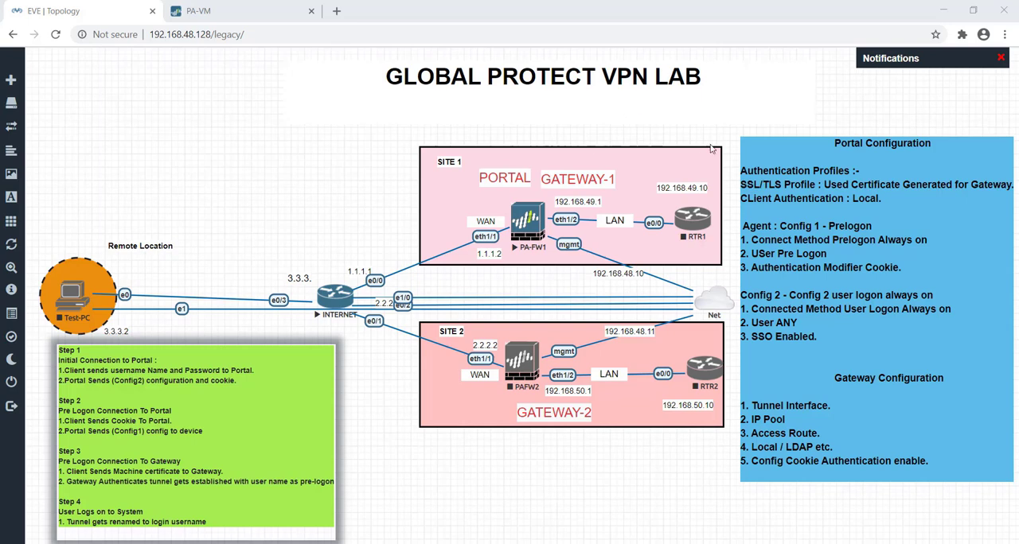
pyautogui.moveTo(443, 470)
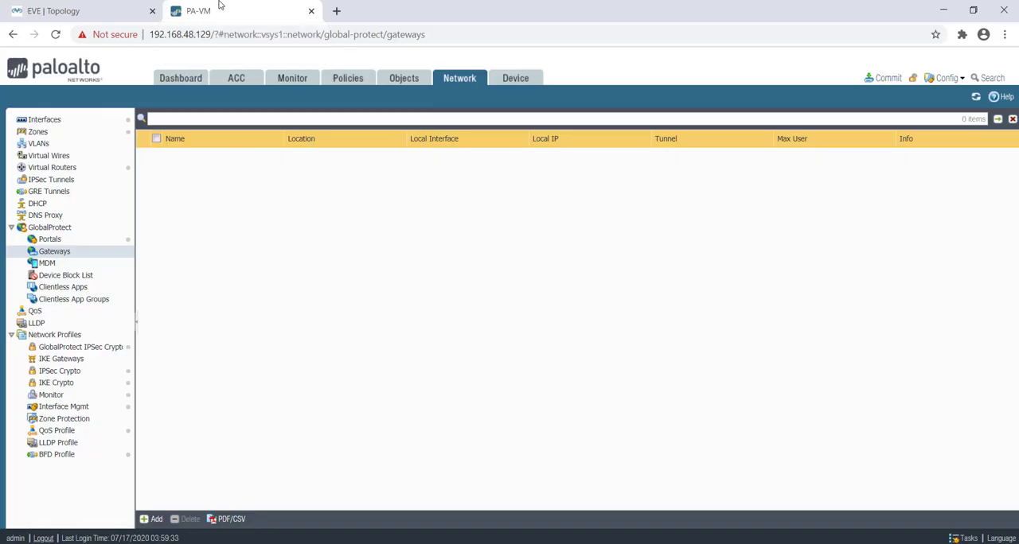
pyautogui.moveTo(312, 336)
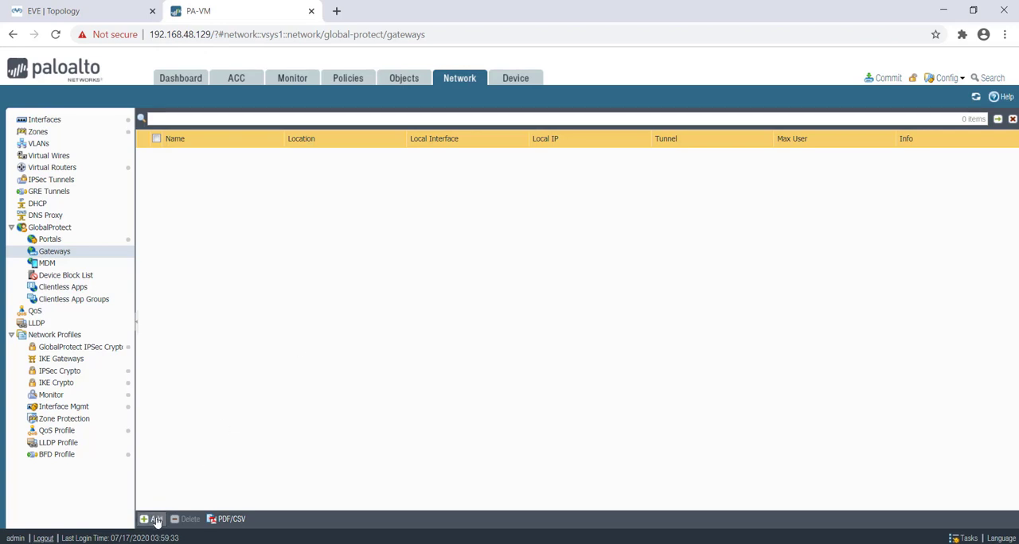
pyautogui.moveTo(204, 444)
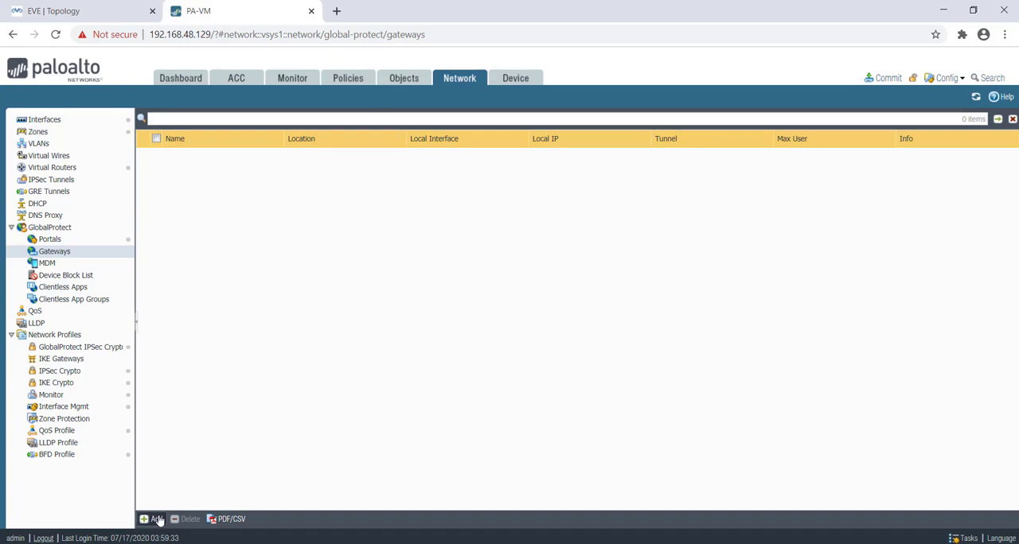
# Step: Add a GlobalProtect gateway named GW on interface ethernet1/1 with IPv4 address 1.1.1.2
pyautogui.click(151, 519)
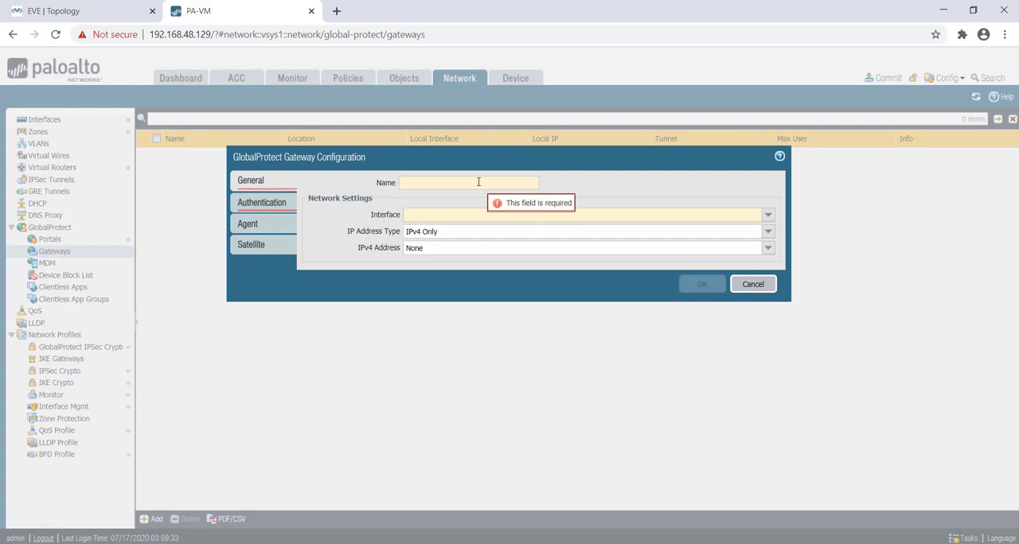
pyautogui.write('GW')
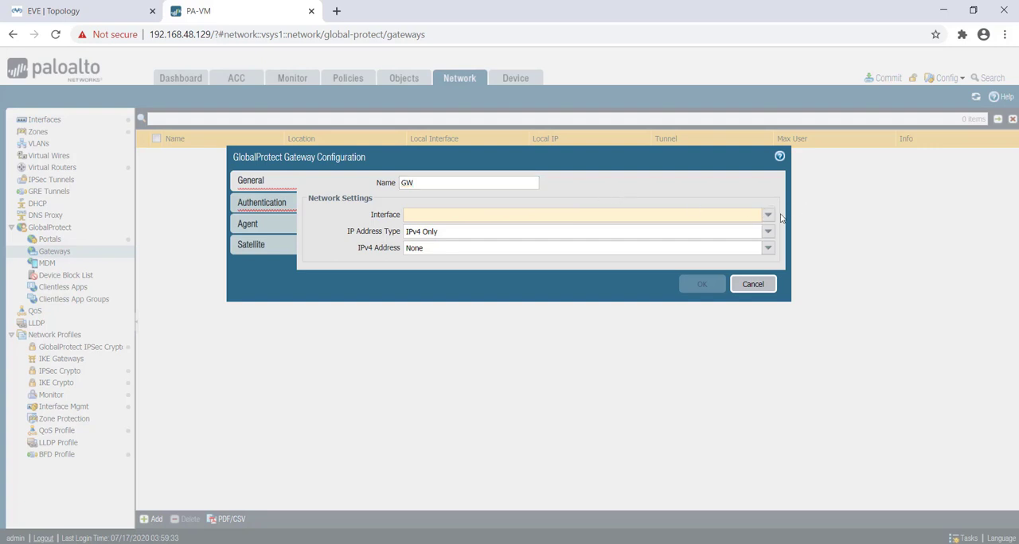
pyautogui.click(581, 215)
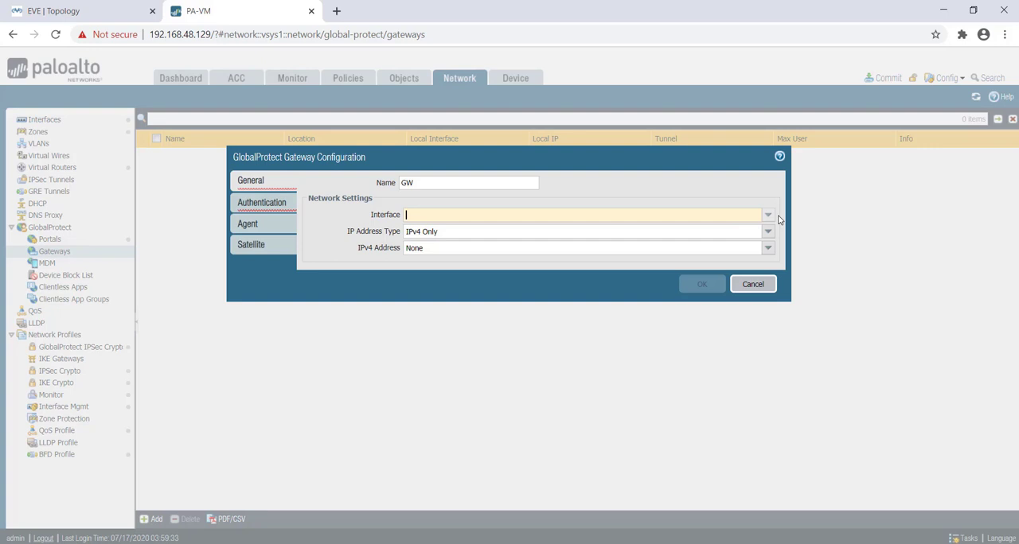
pyautogui.click(766, 214)
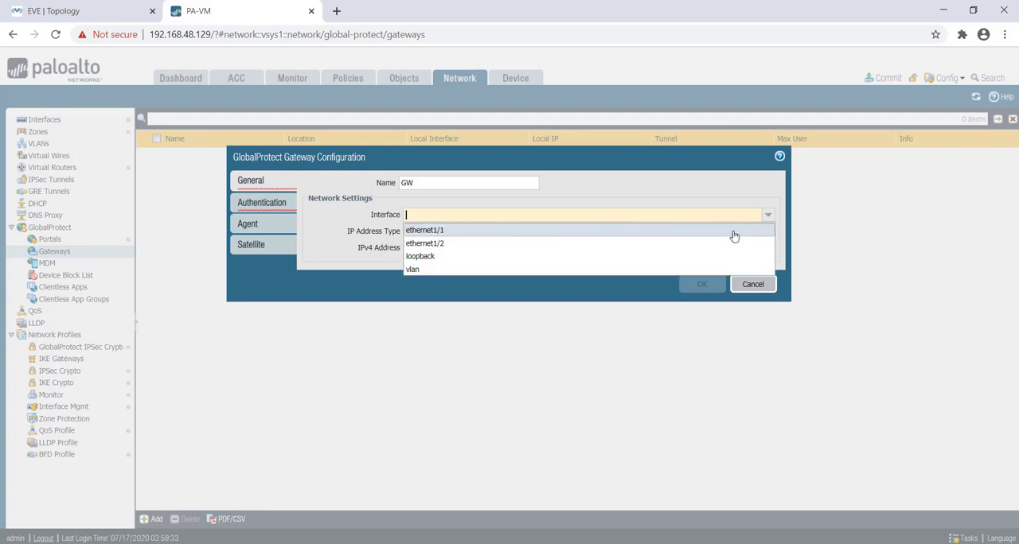
pyautogui.click(423, 230)
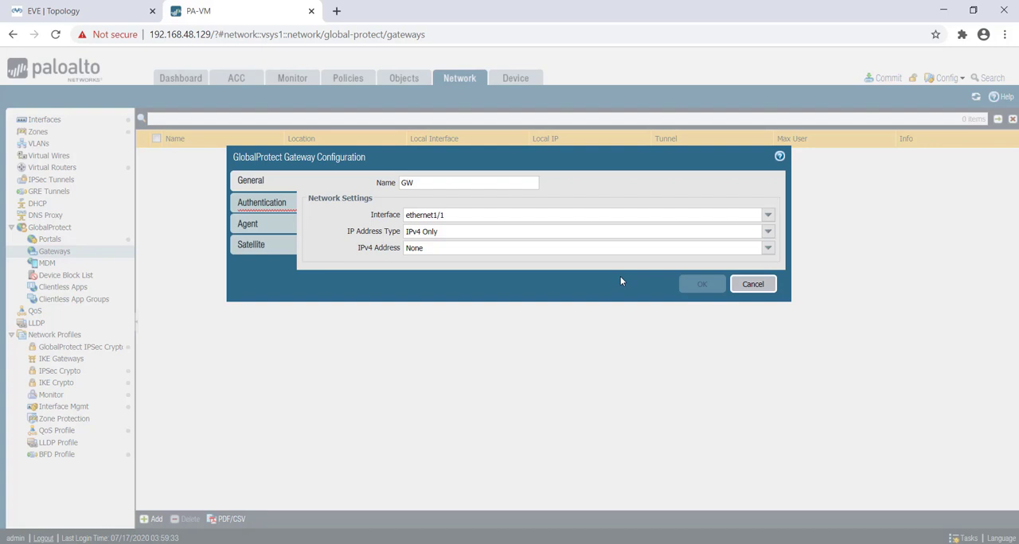
pyautogui.moveTo(722, 296)
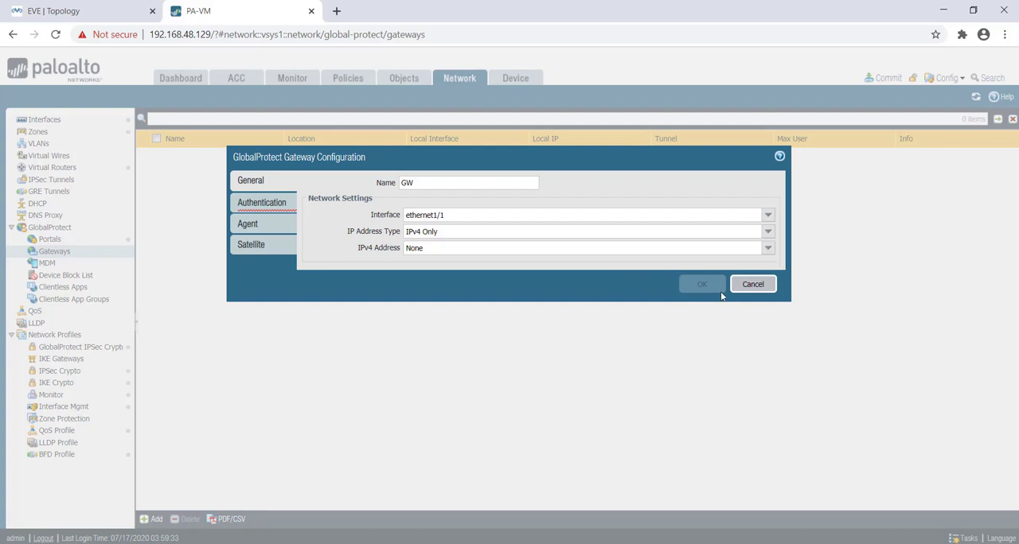
pyautogui.click(767, 248)
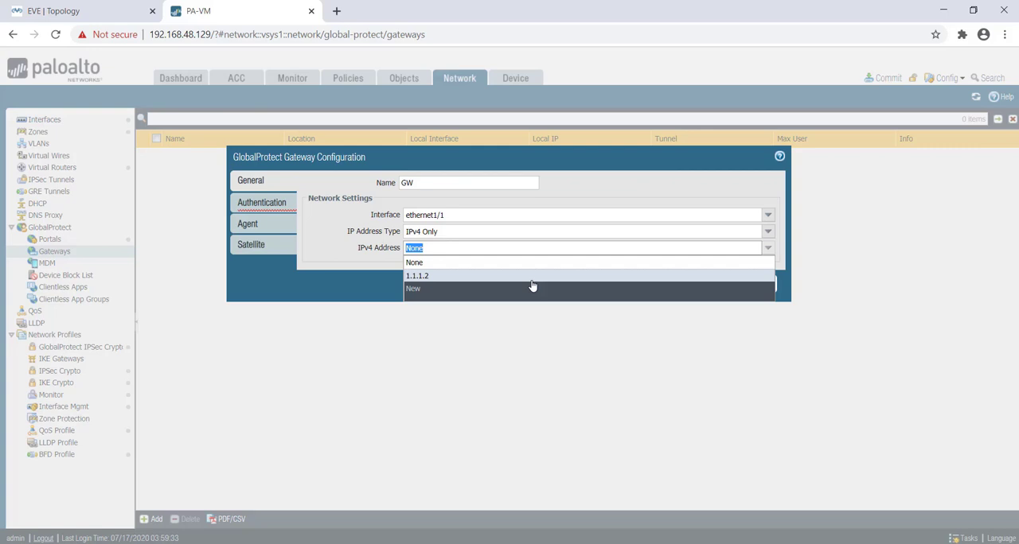
pyautogui.click(417, 276)
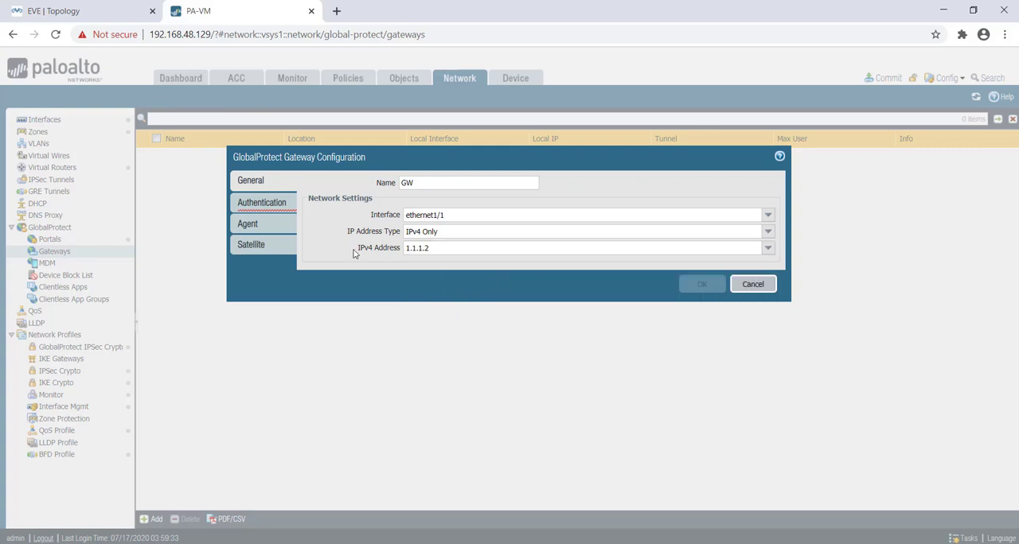
pyautogui.moveTo(322, 241)
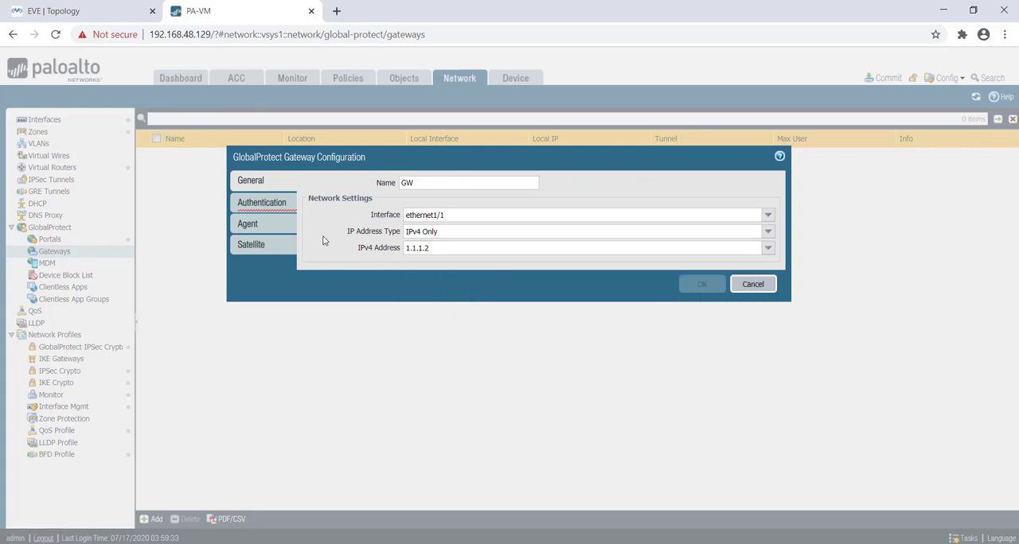
# Step: Set the gateway's SSL/TLS service profile to SSL-TLS-1
pyautogui.click(261, 202)
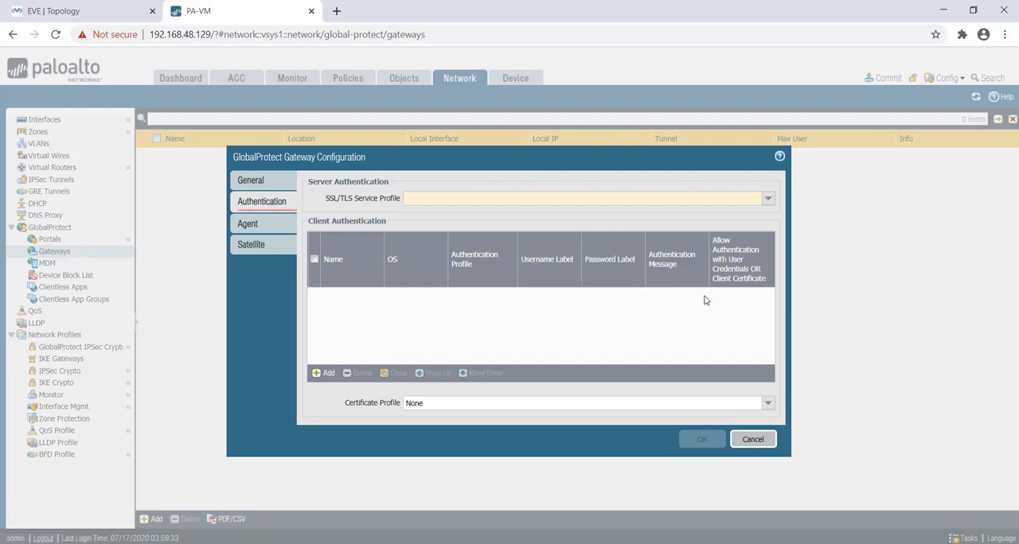
pyautogui.moveTo(468, 357)
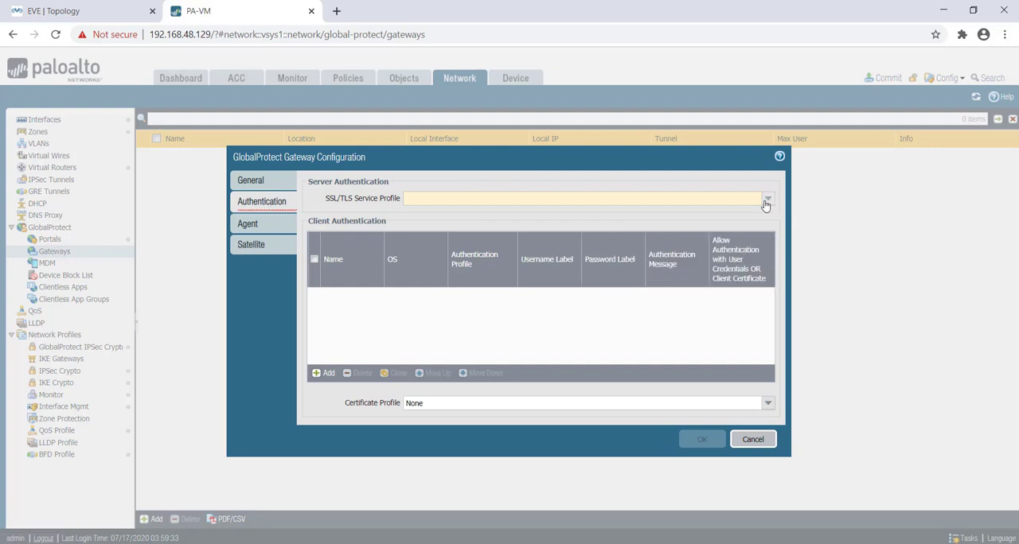
pyautogui.click(765, 199)
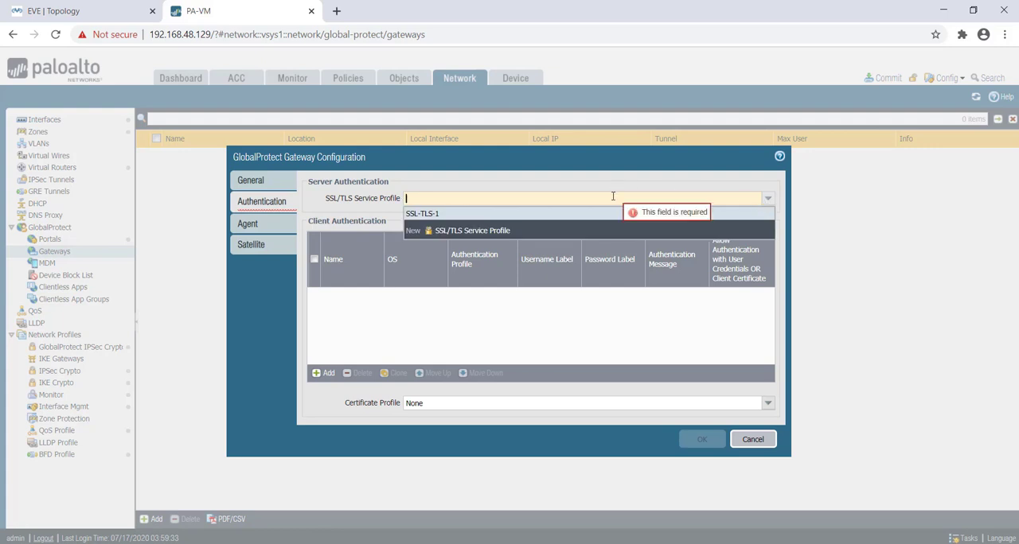
pyautogui.click(424, 213)
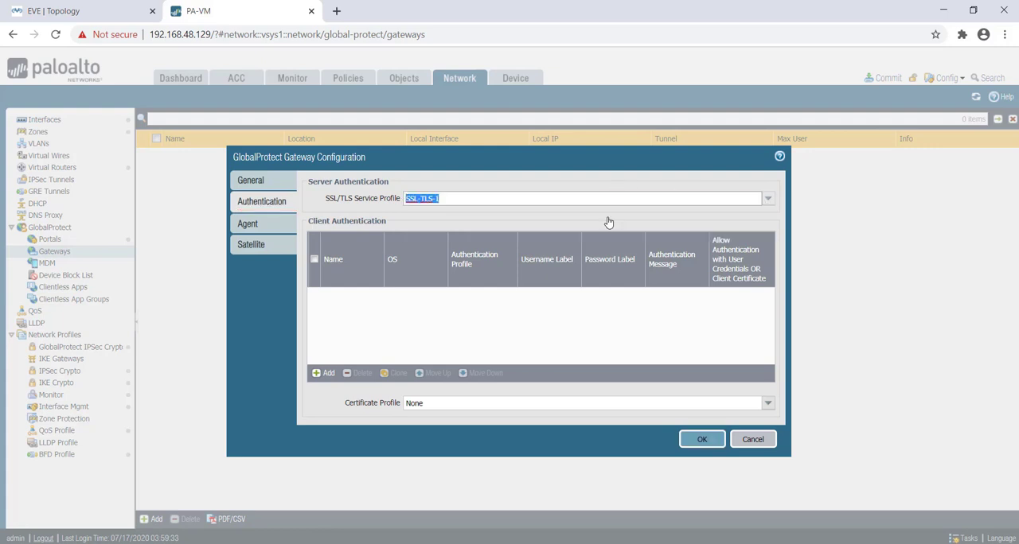
pyautogui.moveTo(433, 340)
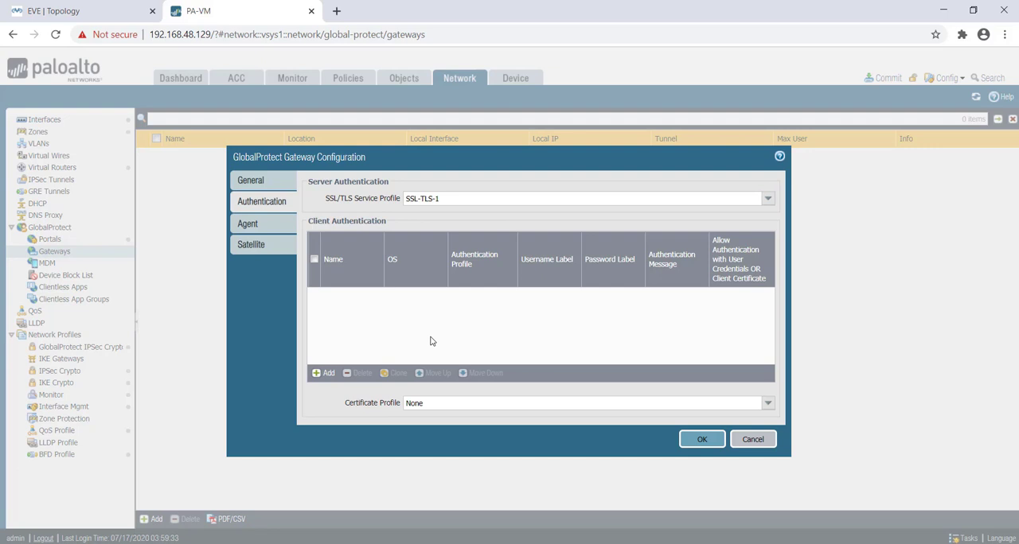
# Step: Add a client authentication entry named Local using the Local authentication profile
pyautogui.click(325, 372)
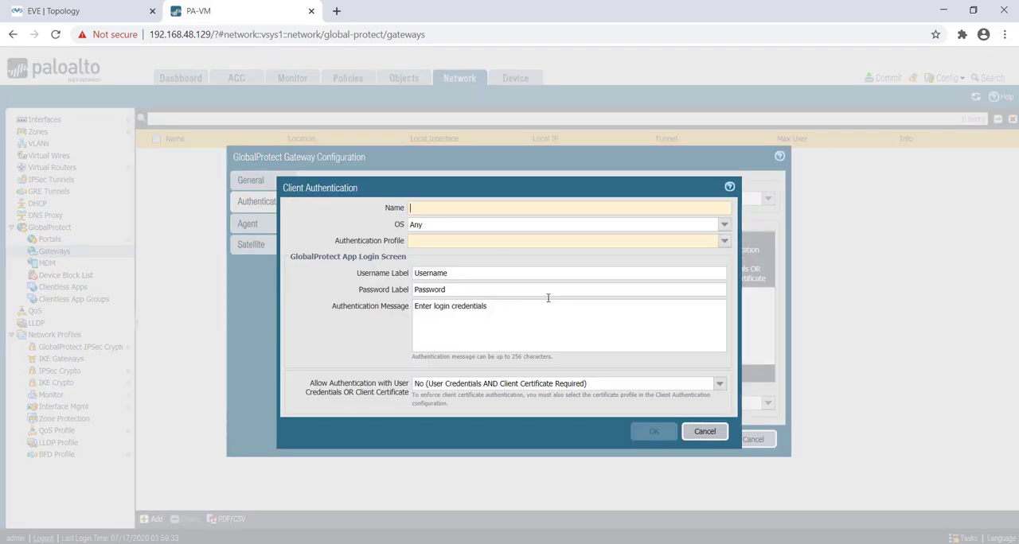
pyautogui.moveTo(460, 193)
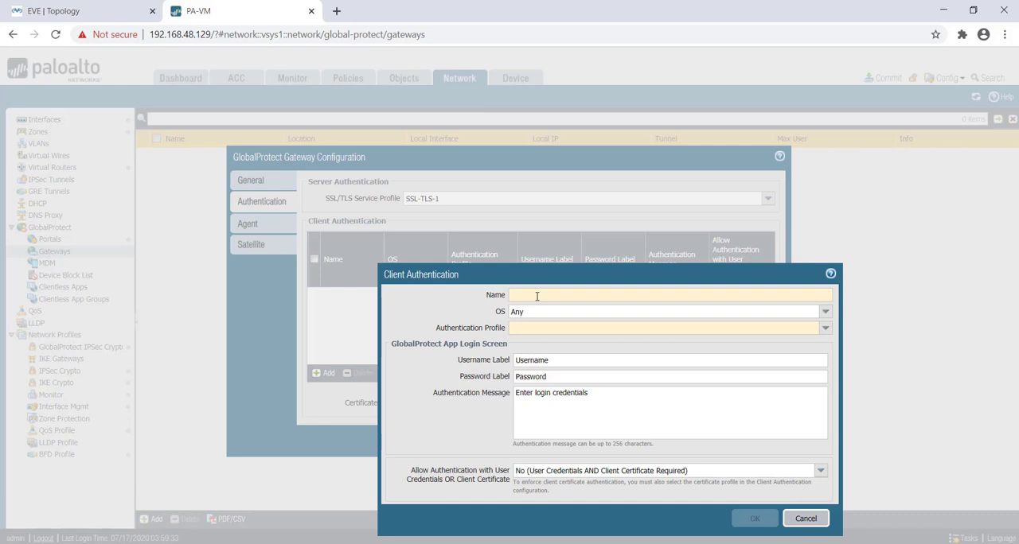
pyautogui.write('Local')
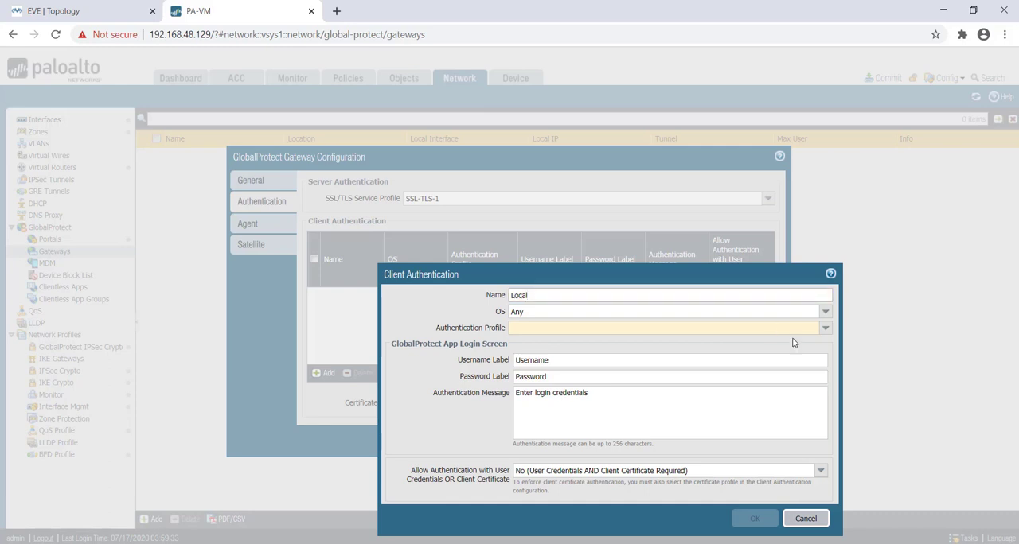
pyautogui.click(825, 328)
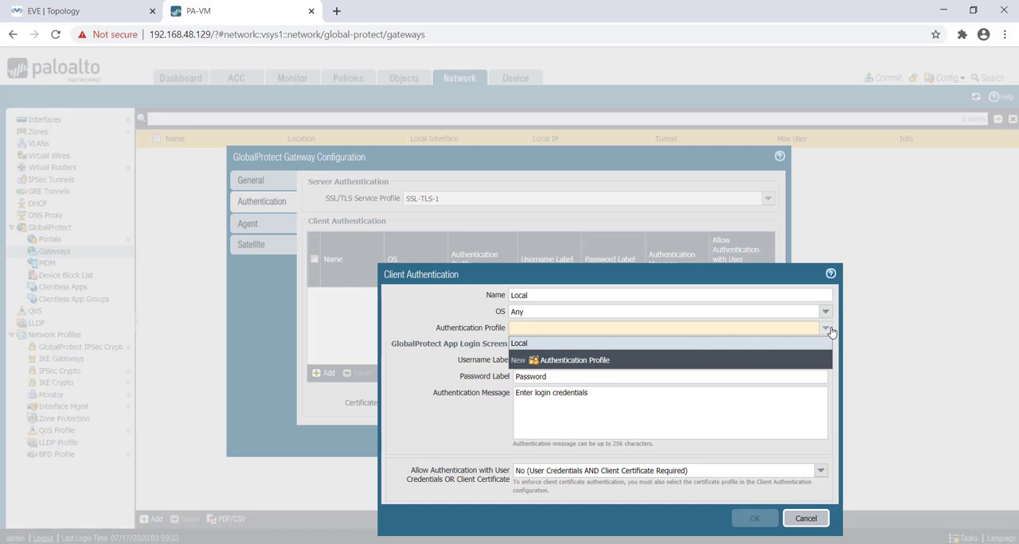
pyautogui.click(520, 344)
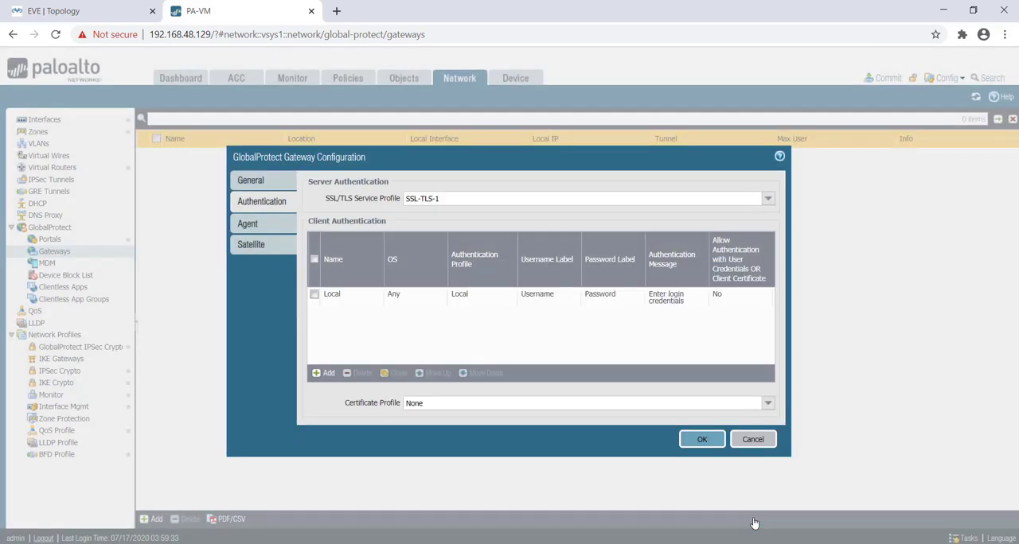
pyautogui.moveTo(500, 341)
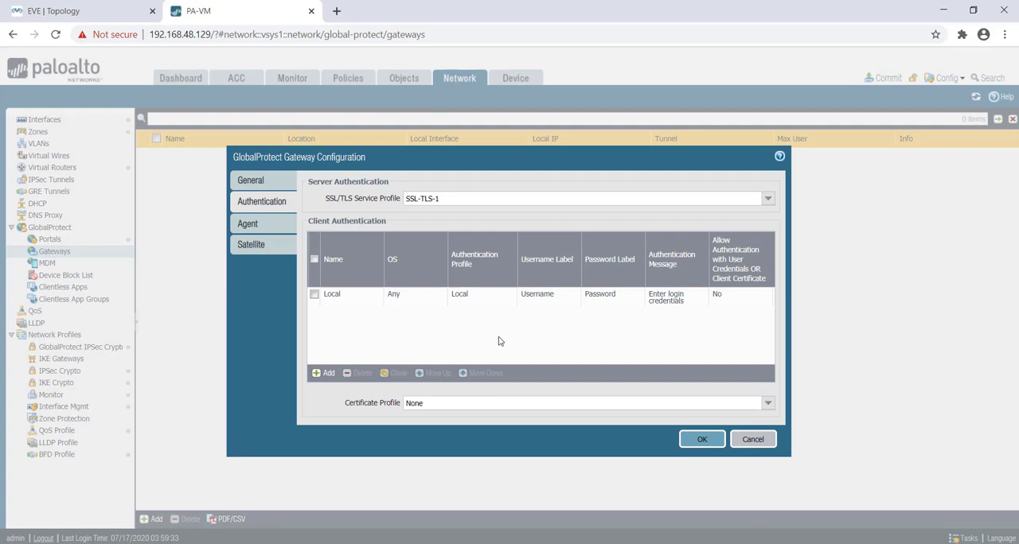
pyautogui.moveTo(268, 236)
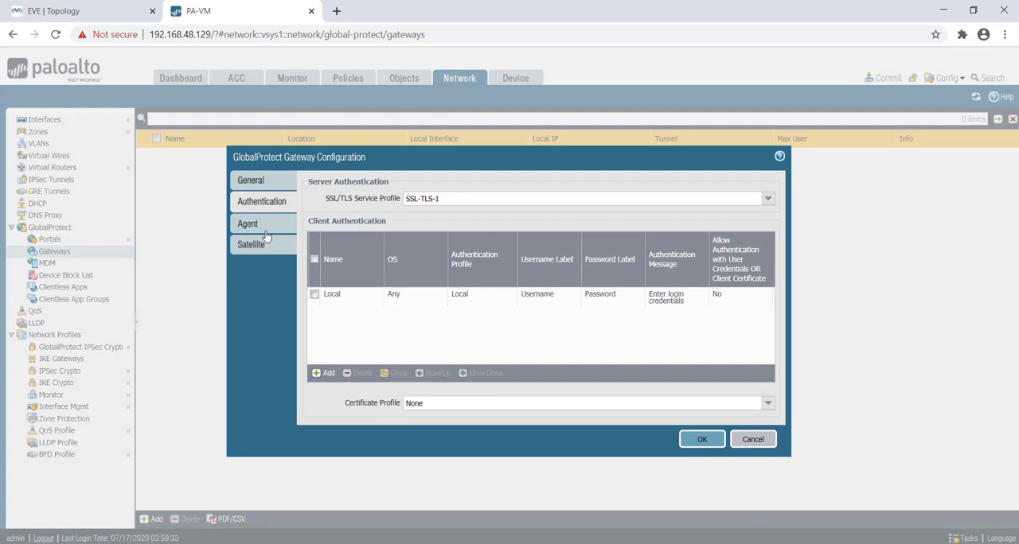
# Step: Enable tunnel mode on the gateway agent with tunnel.999 and IPSec
pyautogui.click(249, 223)
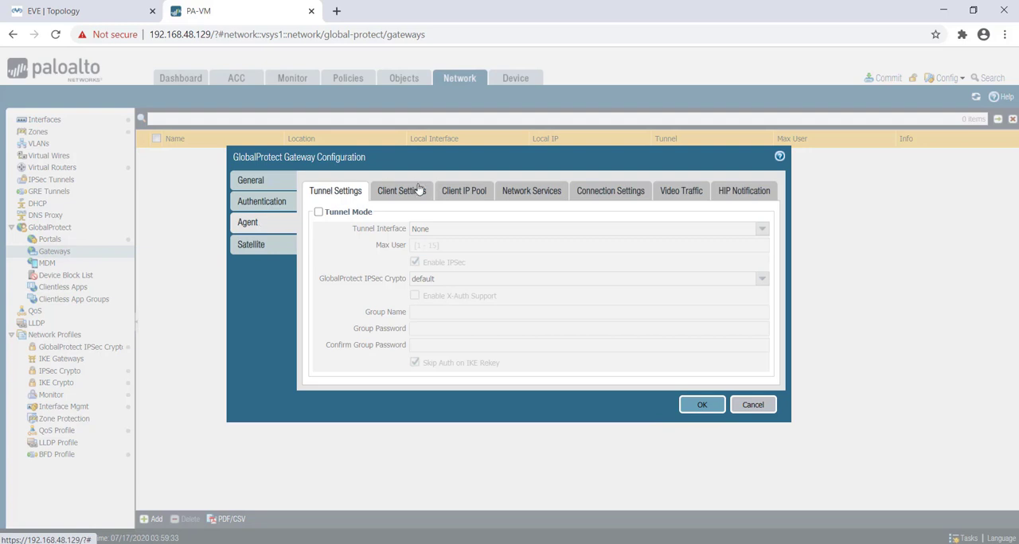
pyautogui.moveTo(321, 366)
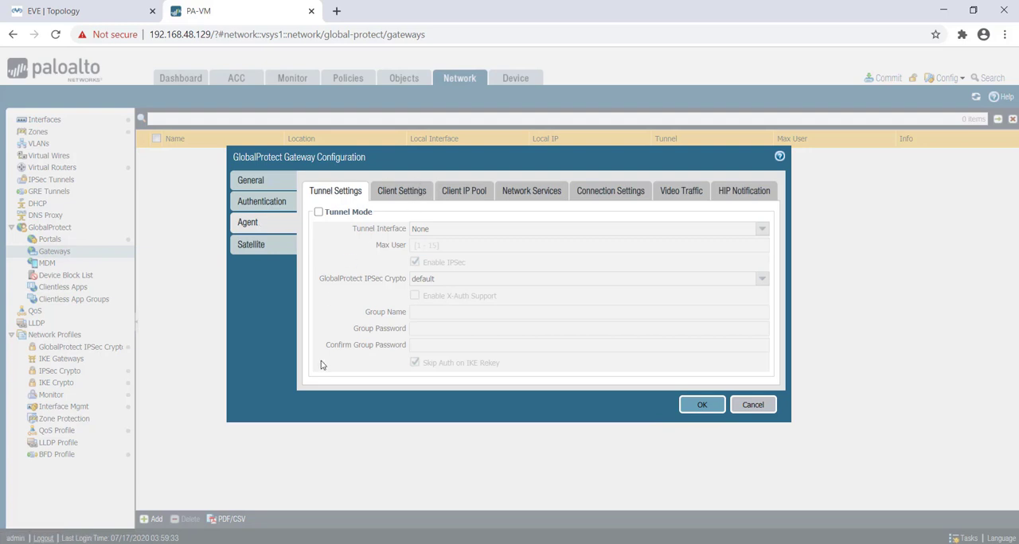
pyautogui.click(318, 212)
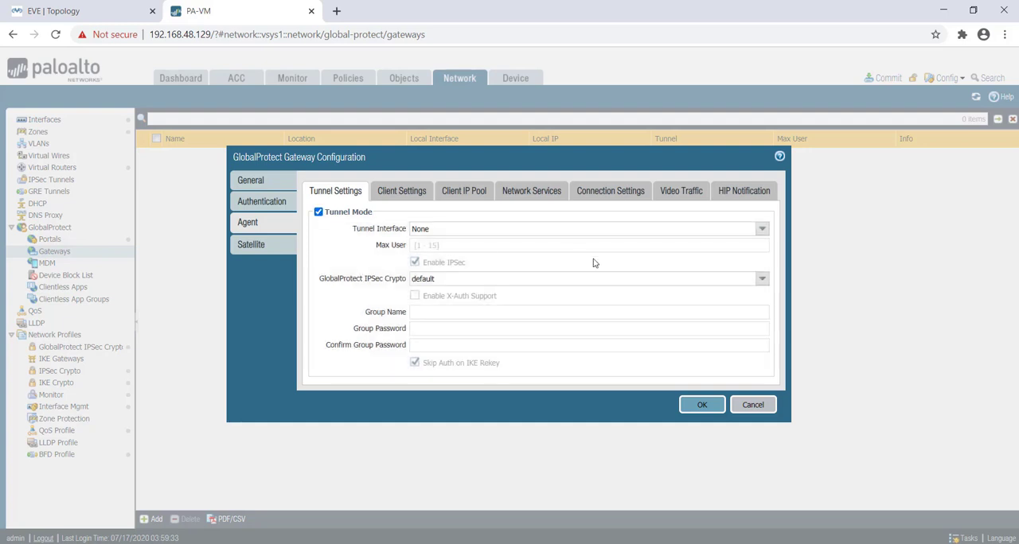
pyautogui.click(761, 229)
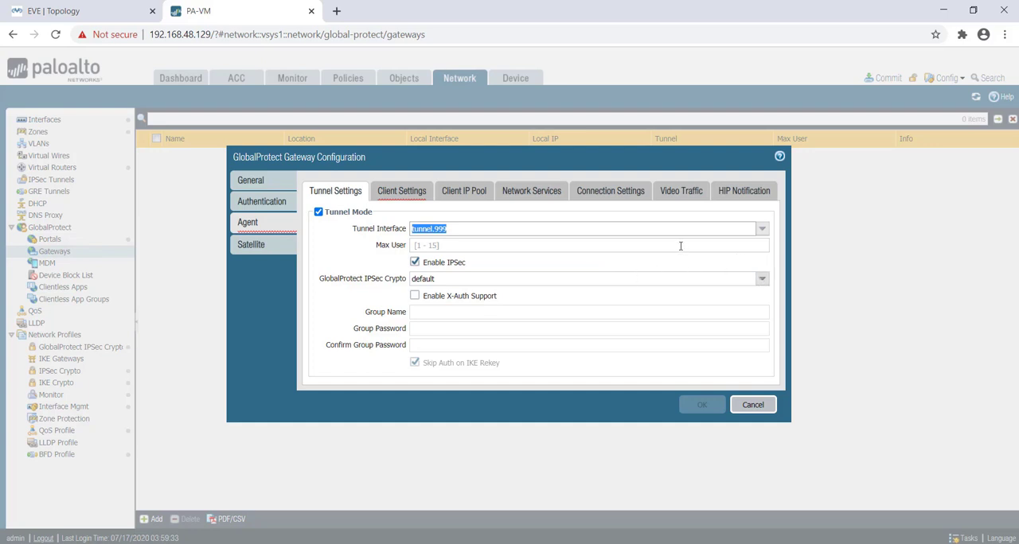
pyautogui.moveTo(659, 229)
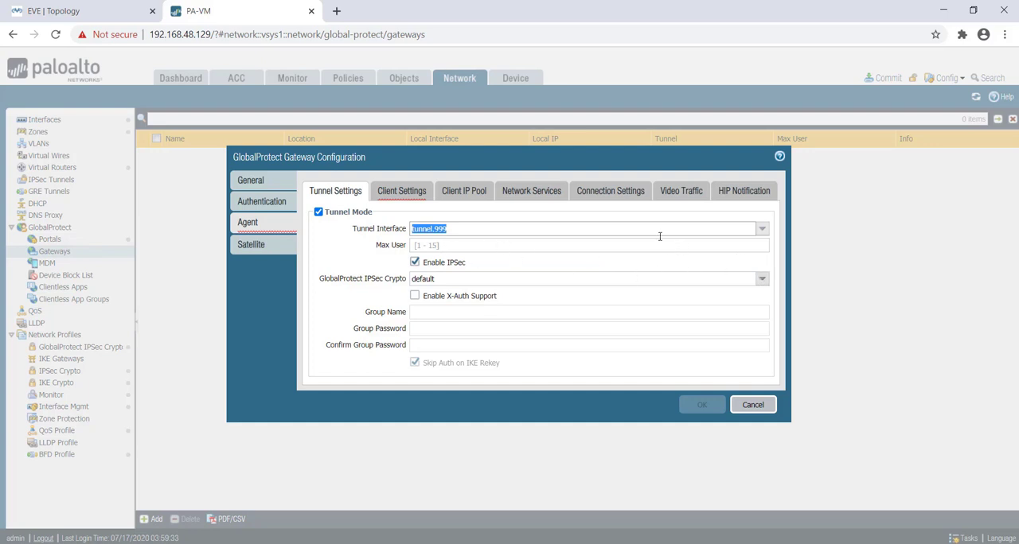
pyautogui.moveTo(629, 271)
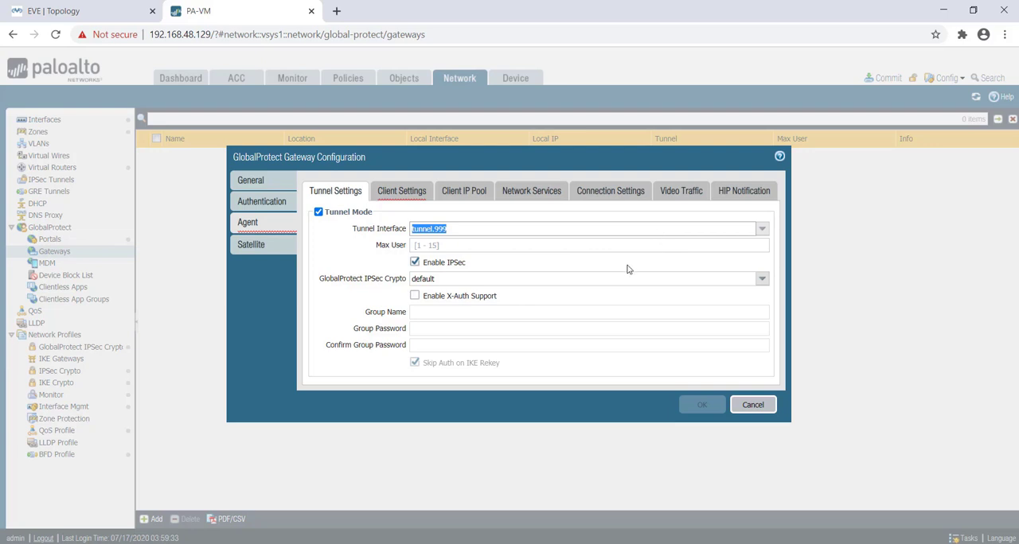
pyautogui.moveTo(532, 261)
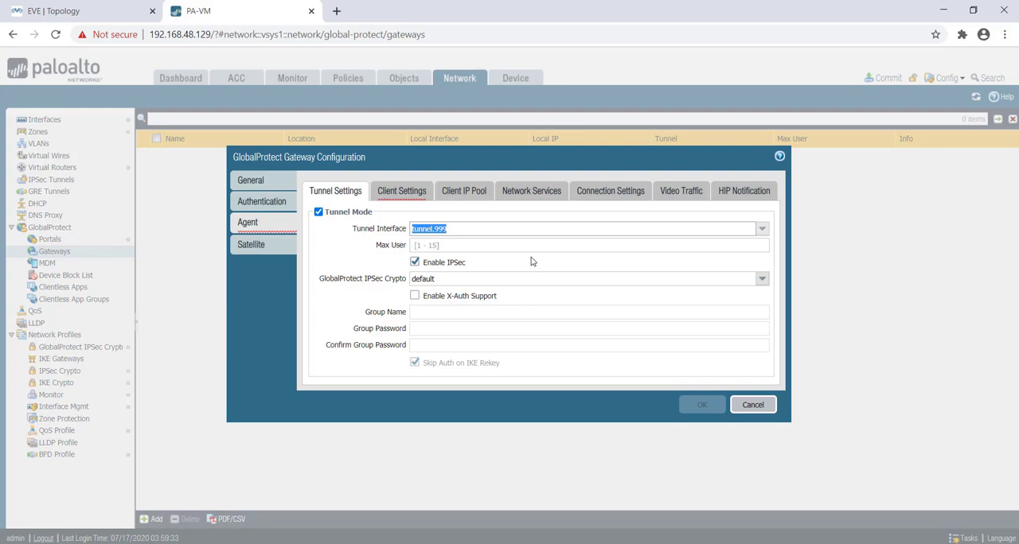
# Step: Review the client IP pool and tunnel settings, ending on the empty client settings list
pyautogui.click(402, 191)
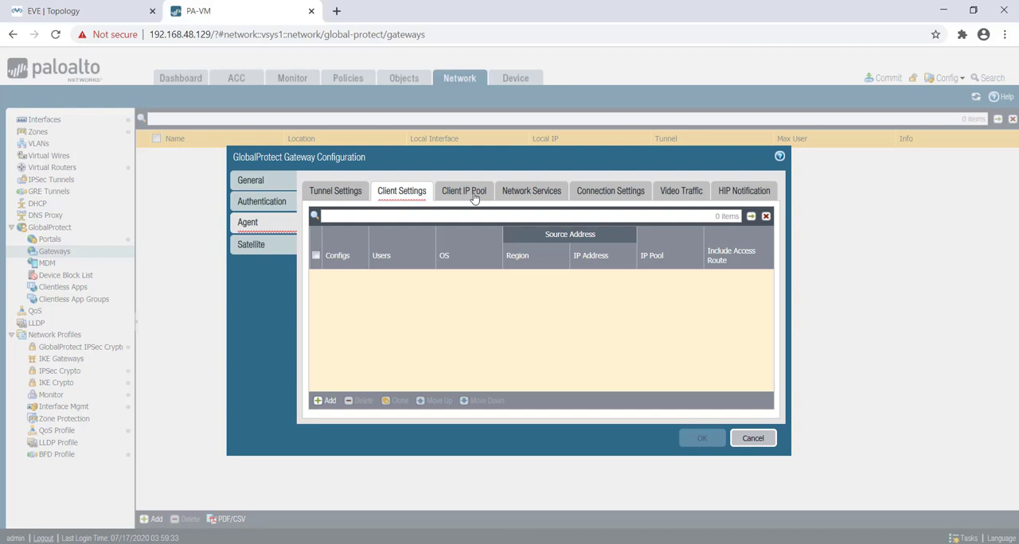
pyautogui.click(334, 191)
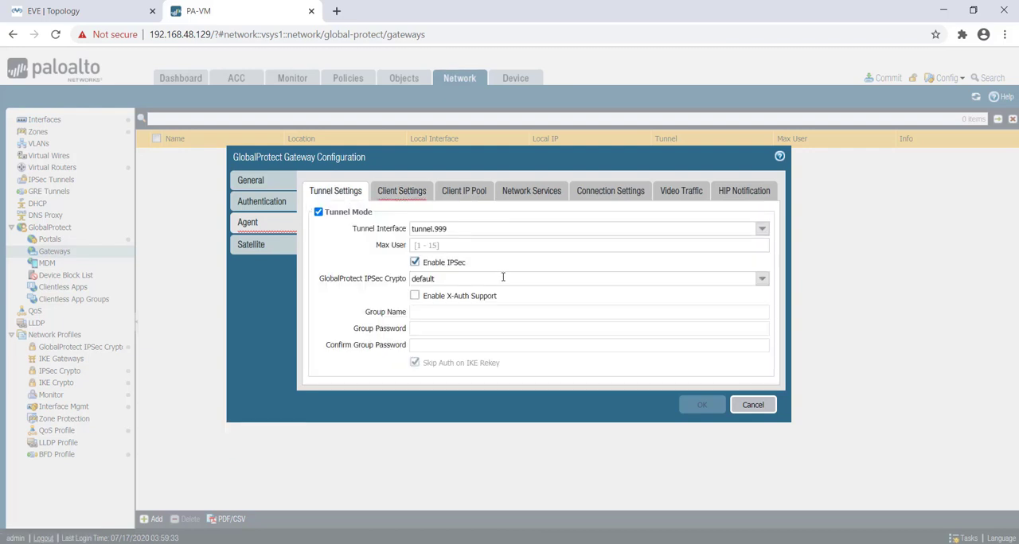
pyautogui.moveTo(455, 205)
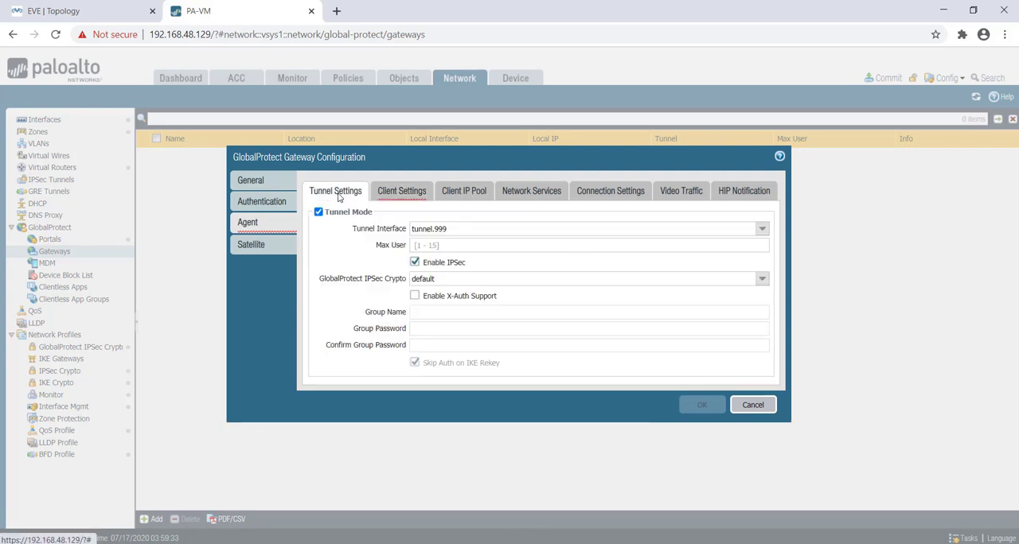
pyautogui.click(463, 191)
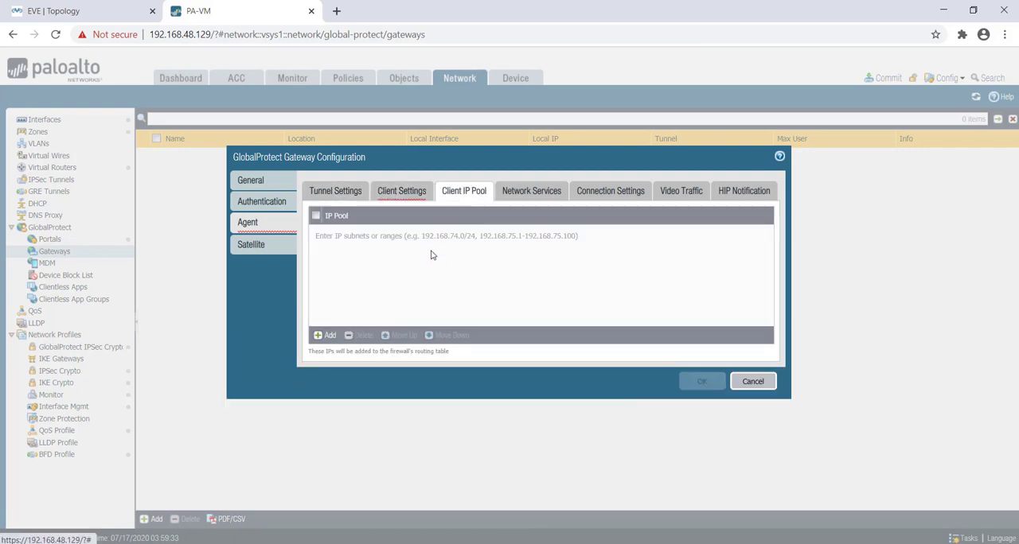
pyautogui.click(402, 192)
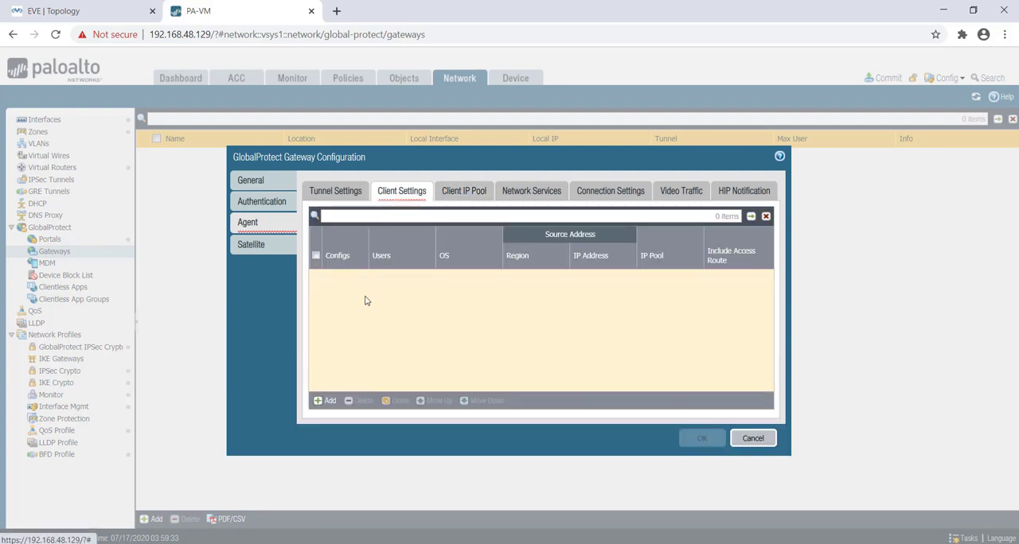
# Step: Add a client configuration named Config1 and move through authentication override to its IP pools
pyautogui.click(325, 402)
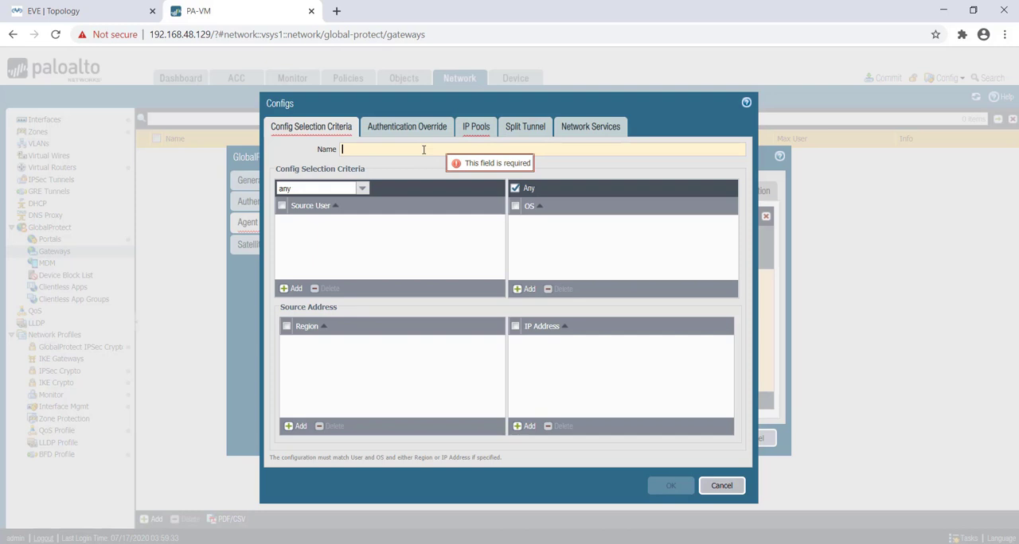
pyautogui.write('COnf')
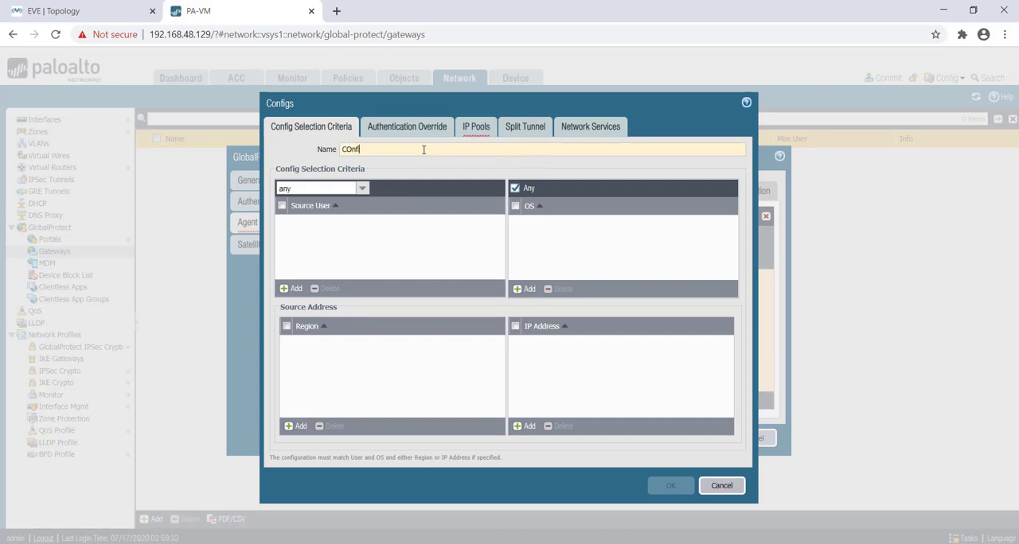
pyautogui.write('ig1')
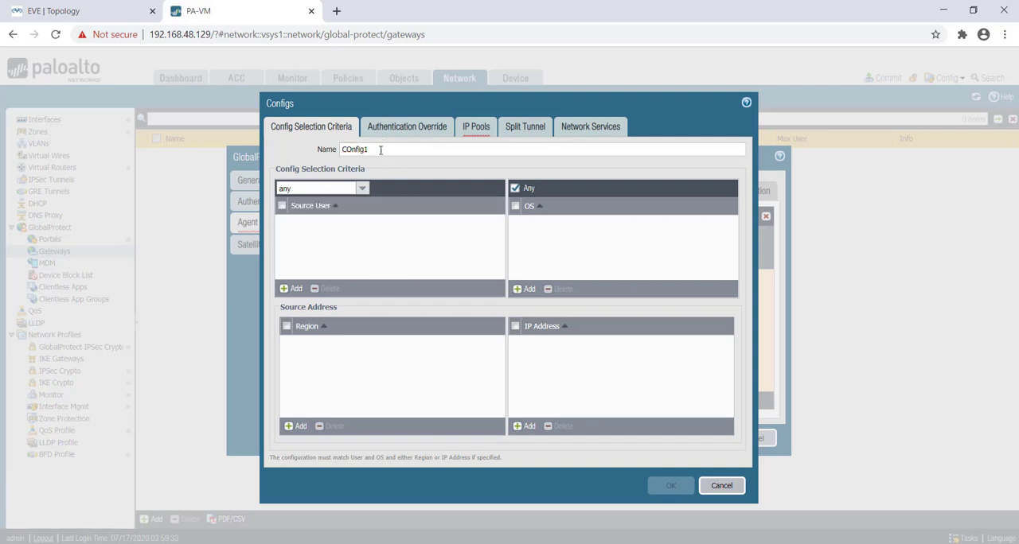
pyautogui.press('BackSpace')
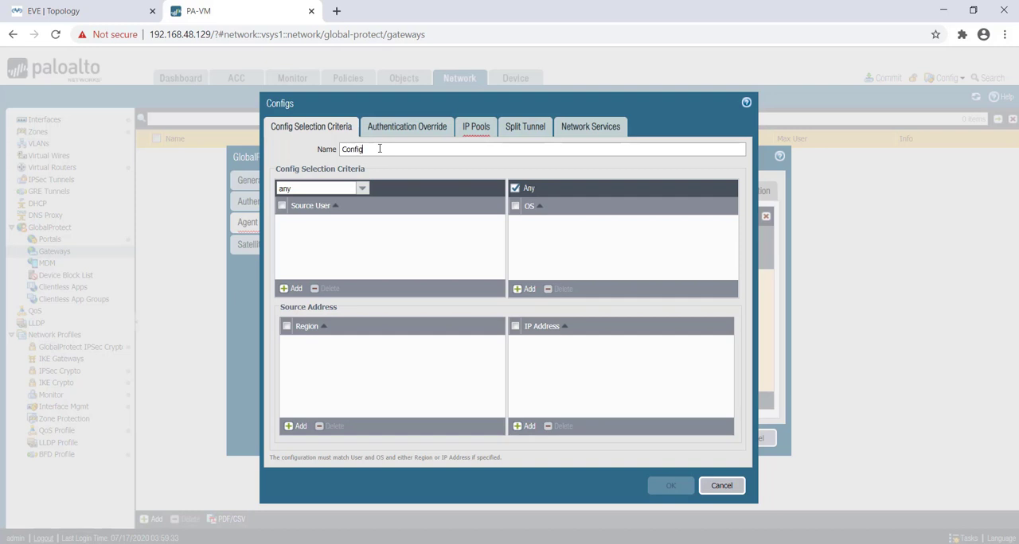
pyautogui.write('1')
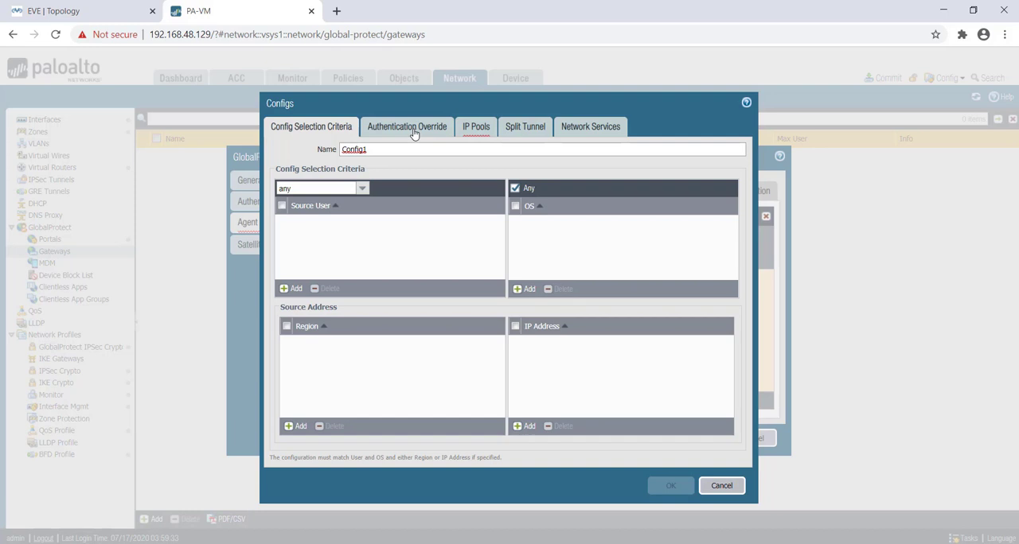
pyautogui.click(407, 127)
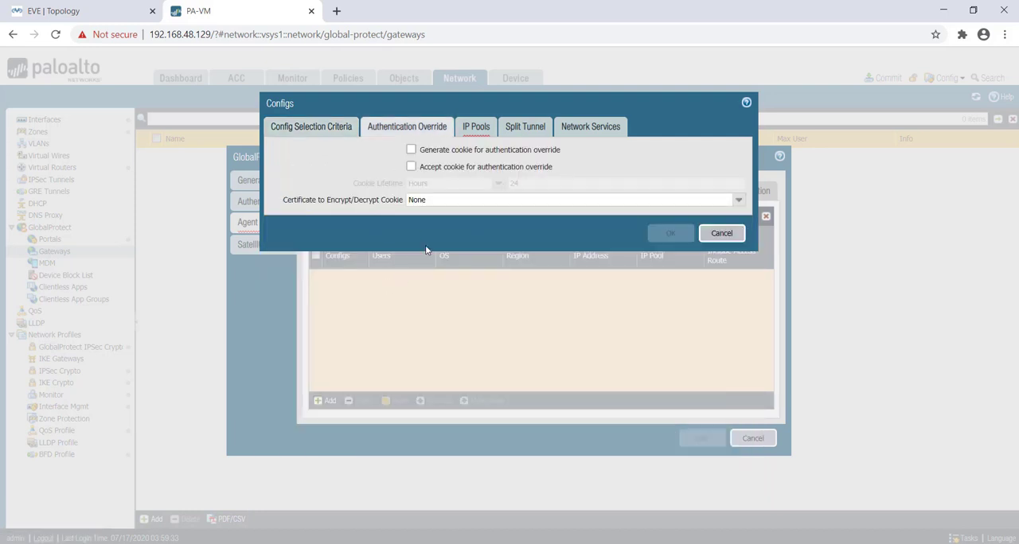
pyautogui.moveTo(475, 131)
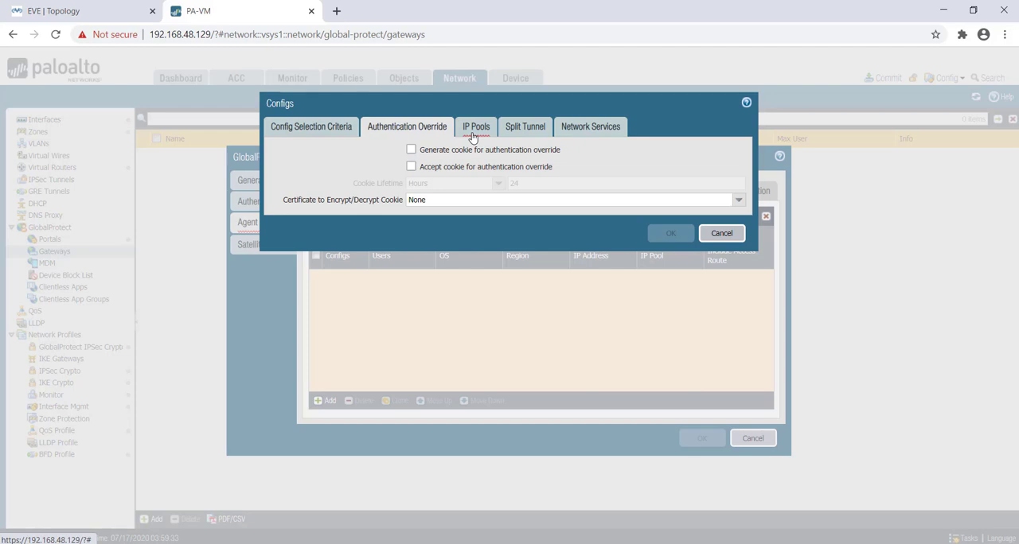
pyautogui.click(475, 127)
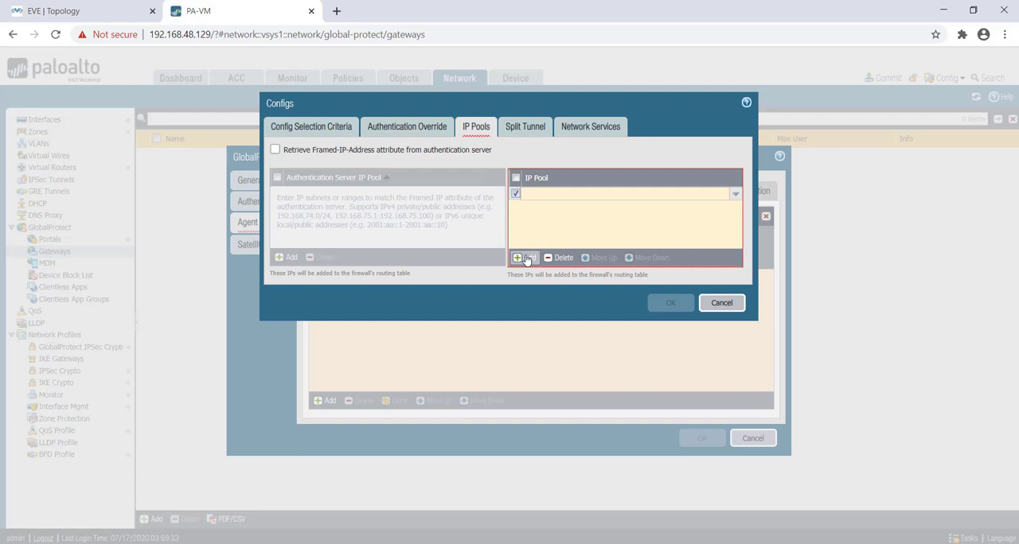
# Step: Give Config1 the IP pool 192.168.200.100-192.168.200.150 and save it
pyautogui.write('192.168.200.100')
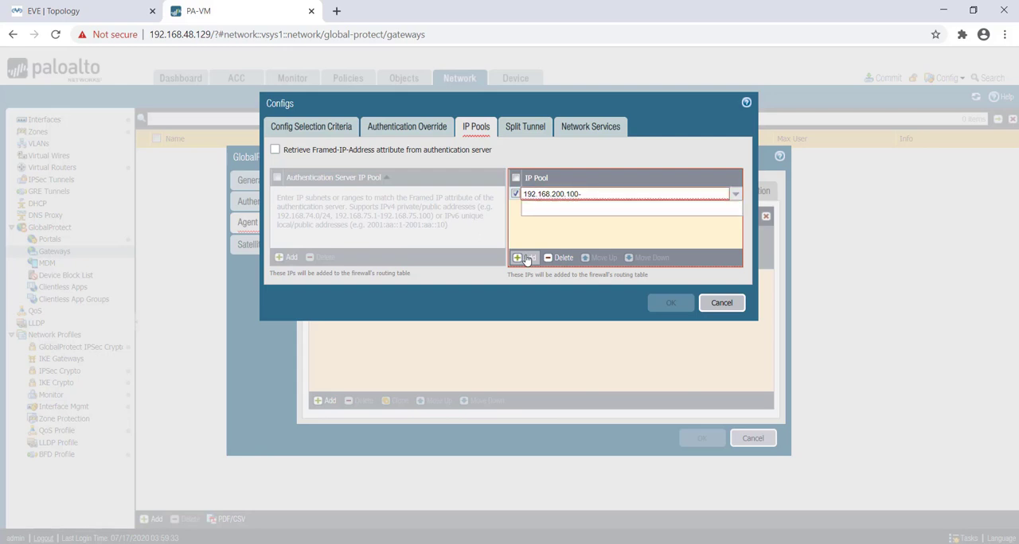
pyautogui.write('-192.168.200.150')
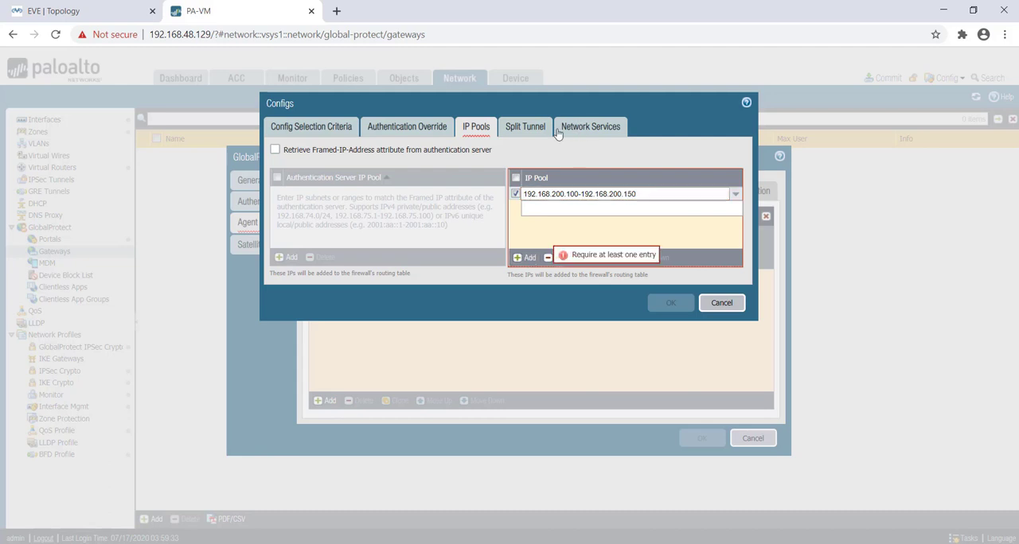
pyautogui.click(525, 128)
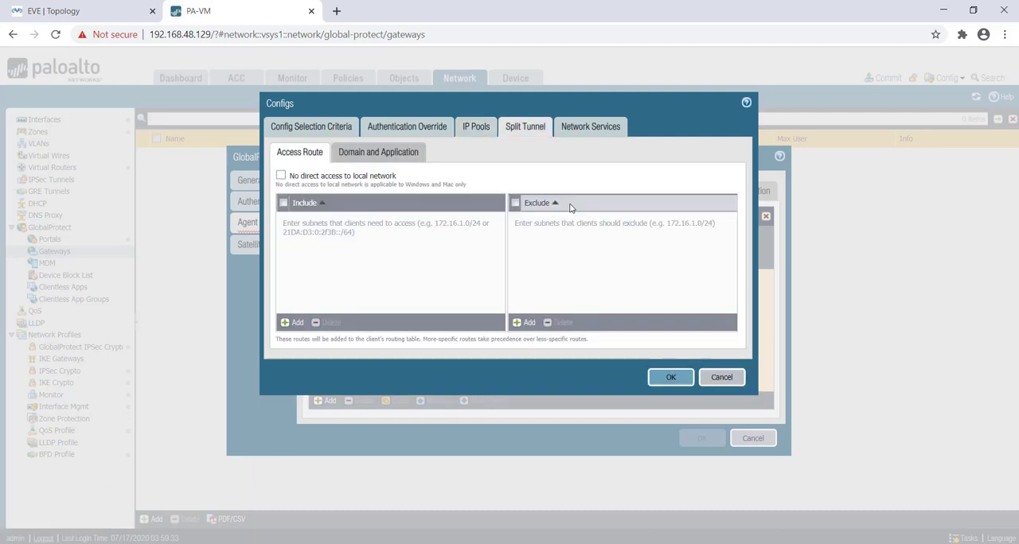
pyautogui.click(589, 128)
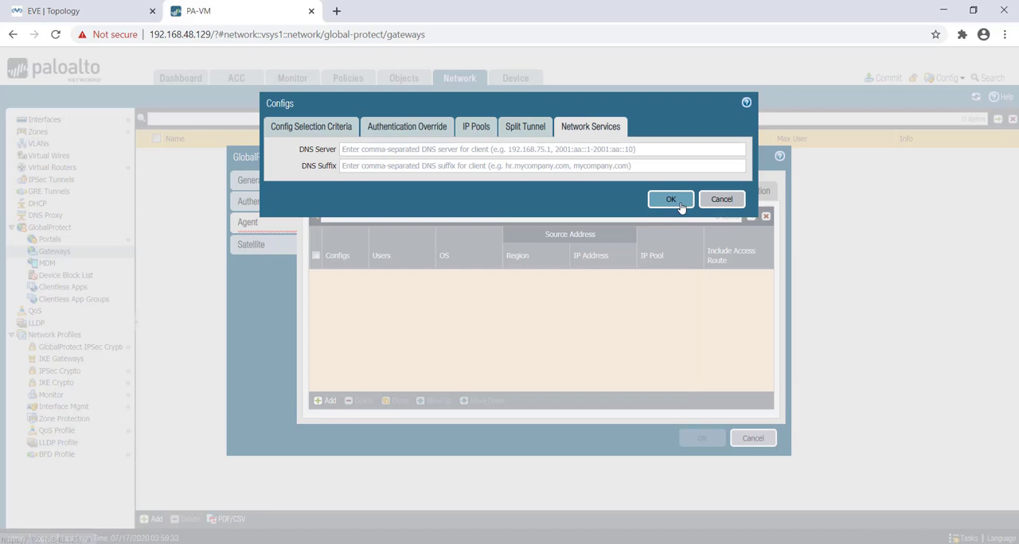
pyautogui.click(671, 199)
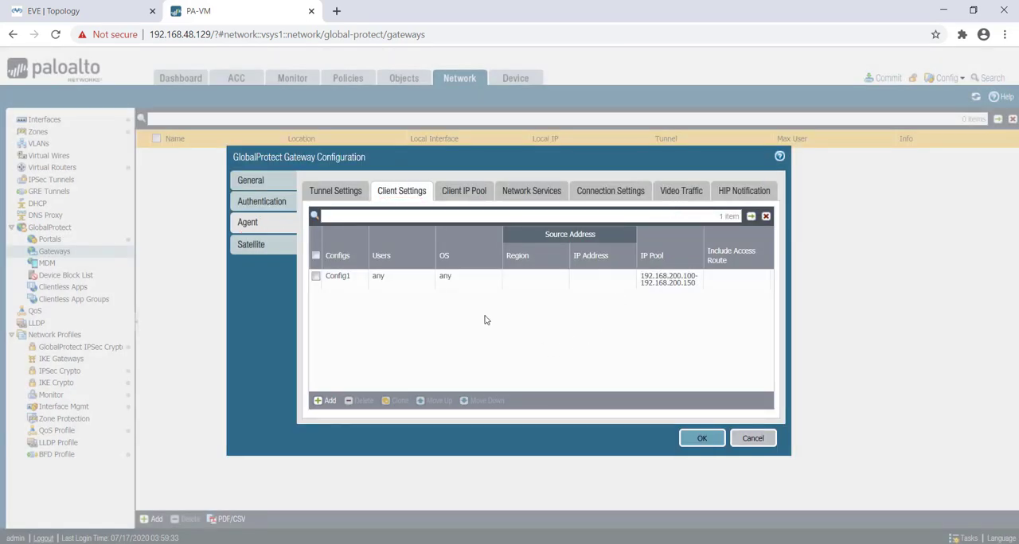
pyautogui.moveTo(464, 191)
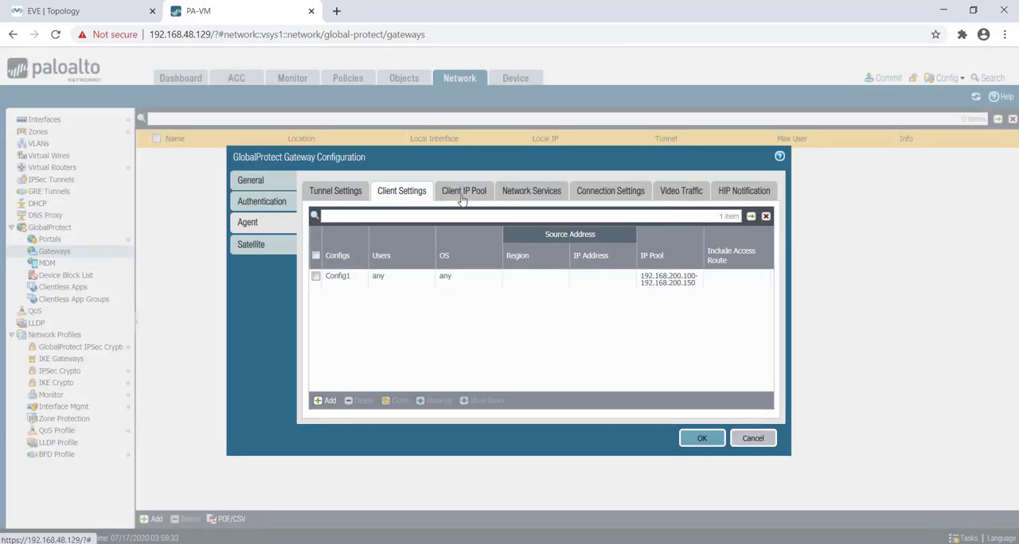
# Step: Review the gateway's network services, connection settings and video traffic options unchanged
pyautogui.click(531, 191)
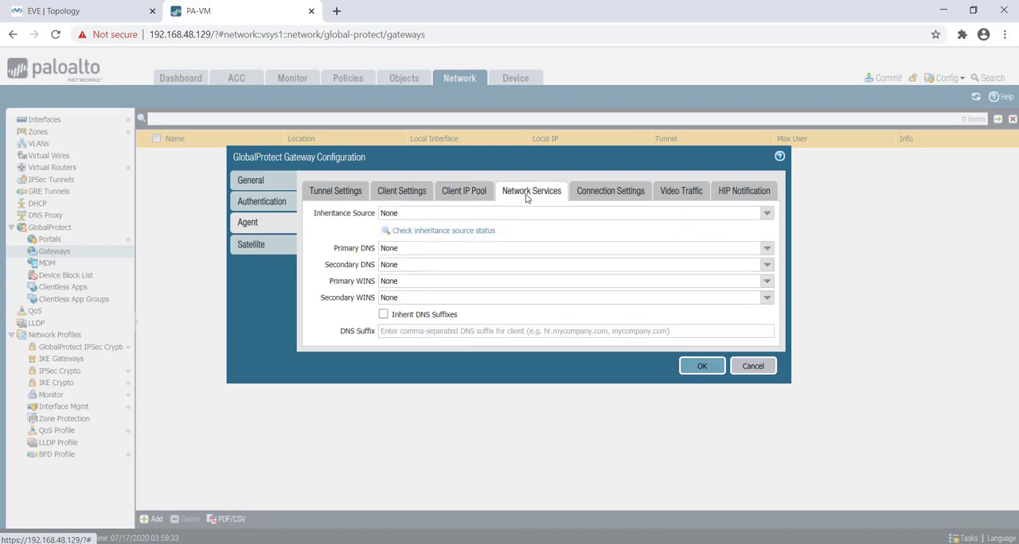
pyautogui.moveTo(607, 191)
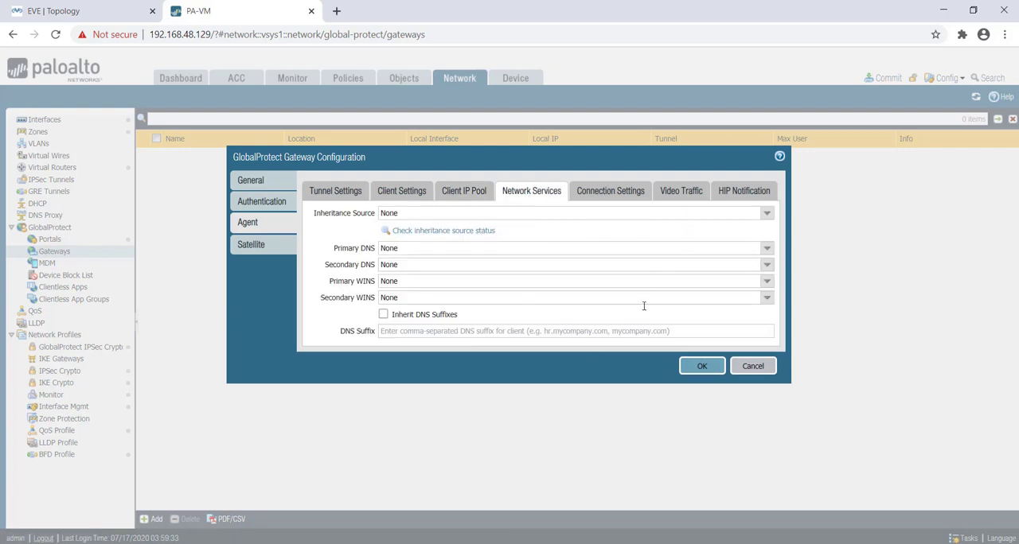
pyautogui.click(610, 191)
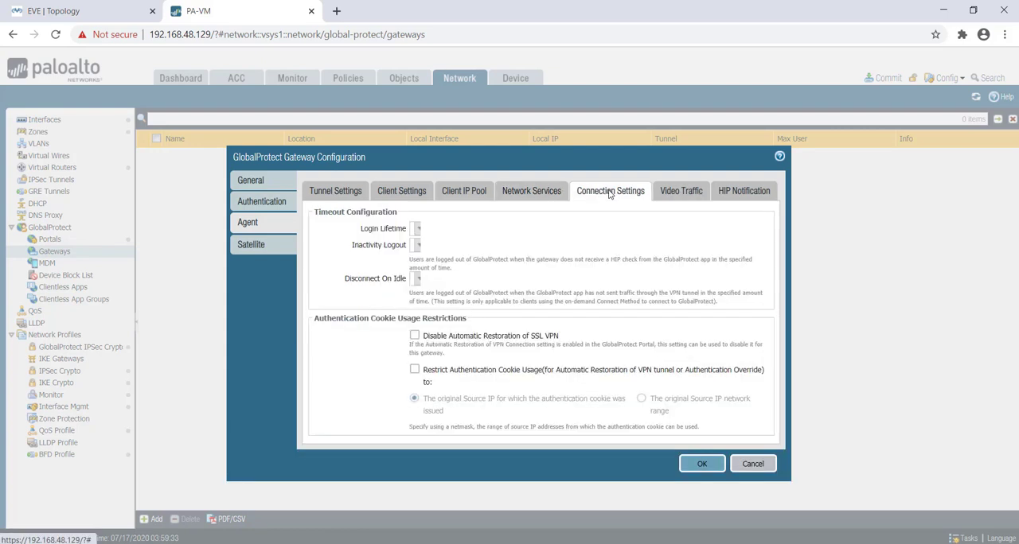
pyautogui.click(681, 191)
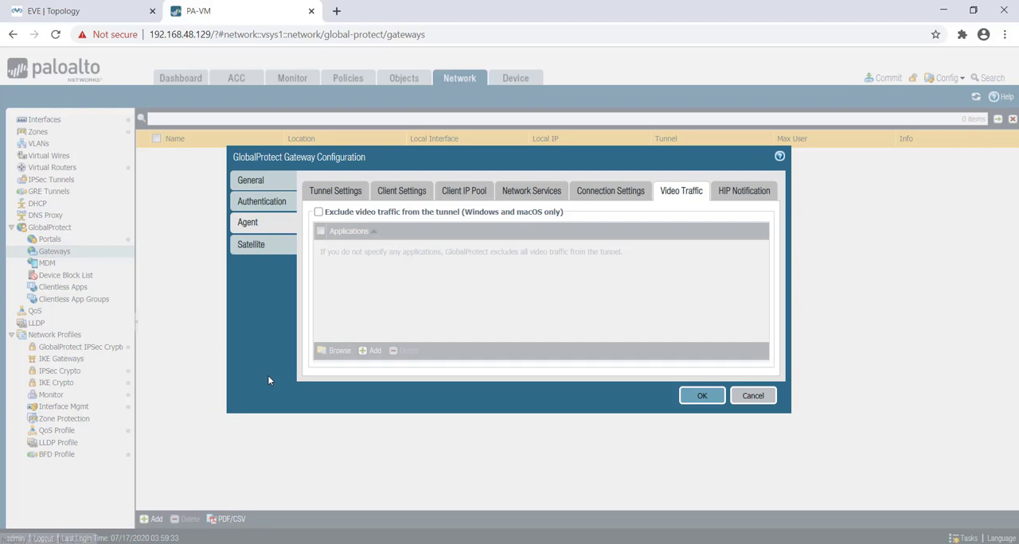
pyautogui.moveTo(277, 315)
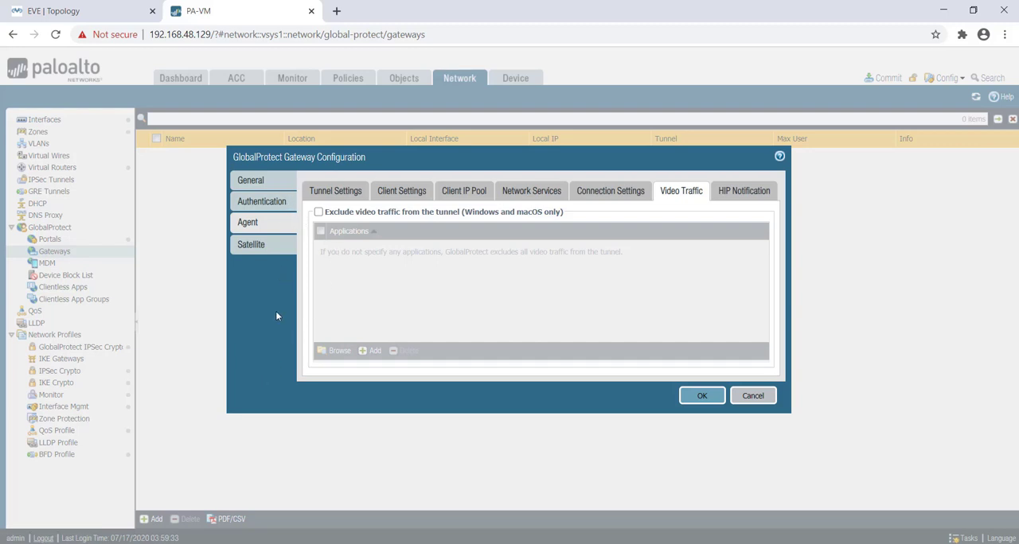
pyautogui.moveTo(258, 218)
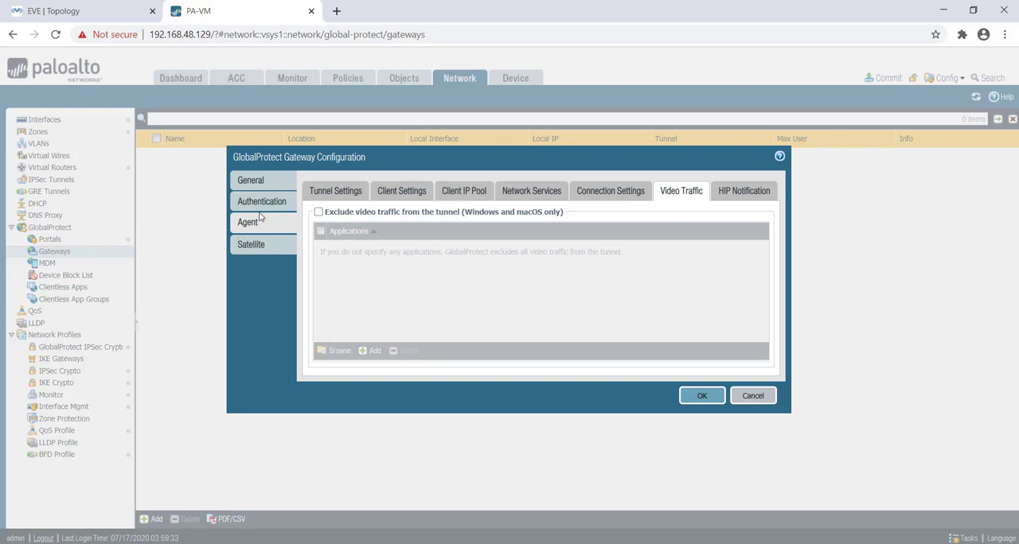
pyautogui.click(252, 180)
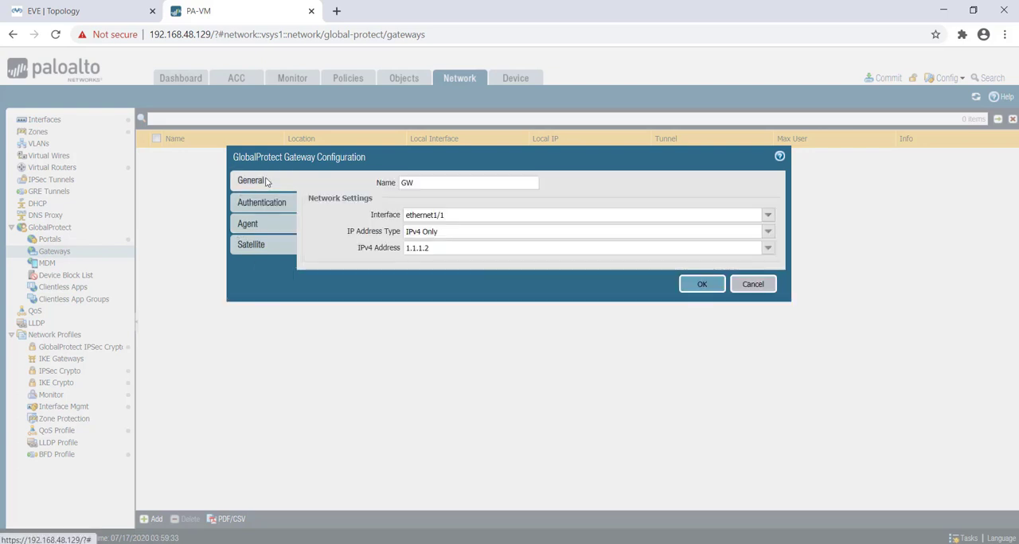
pyautogui.moveTo(433, 184)
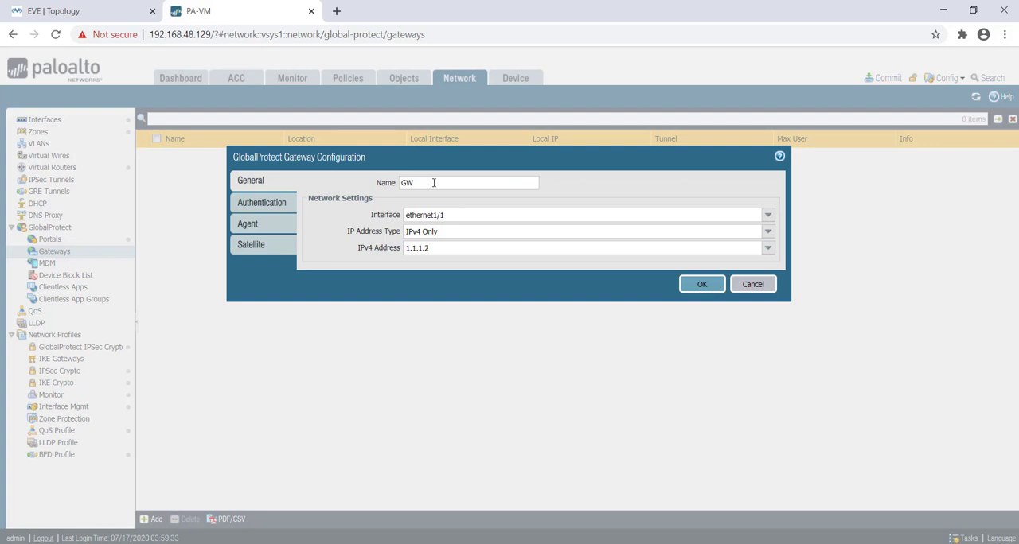
pyautogui.moveTo(347, 245)
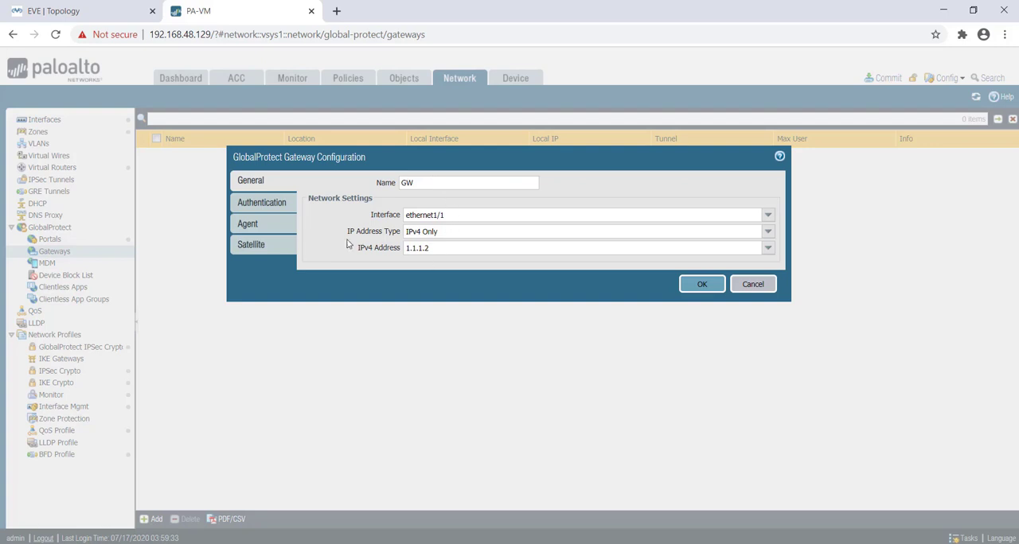
pyautogui.moveTo(337, 217)
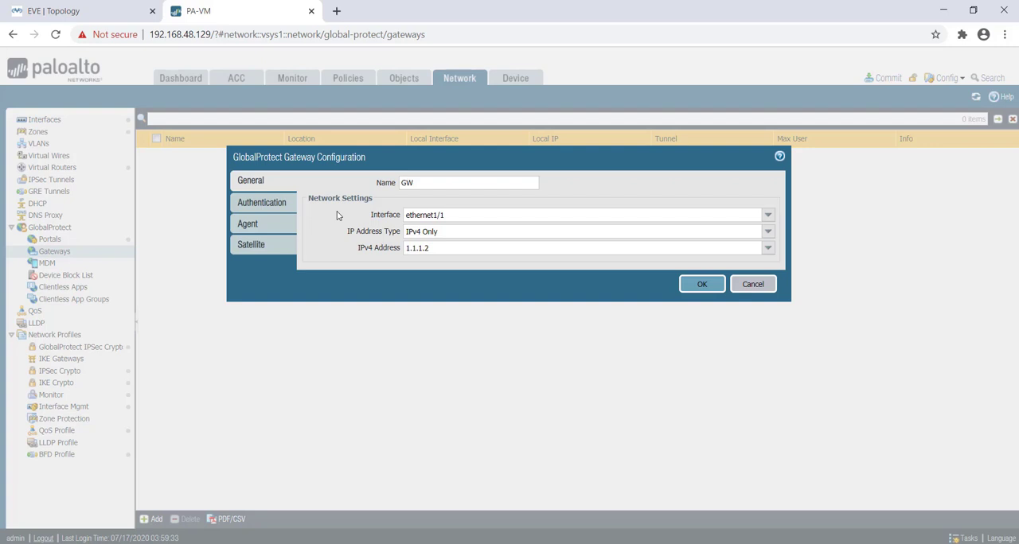
# Step: Review the GW authentication settings and close the gateway configuration
pyautogui.click(261, 202)
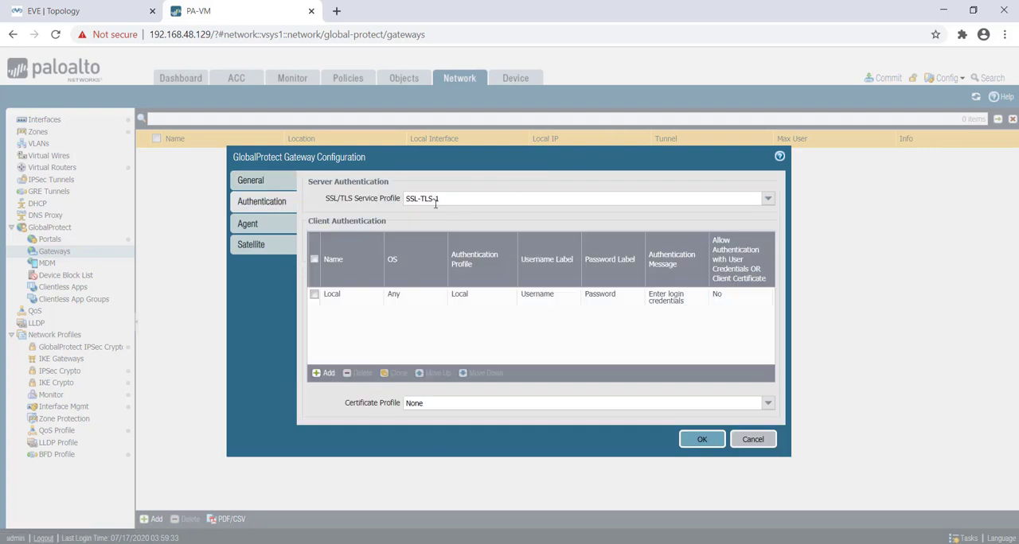
pyautogui.moveTo(592, 366)
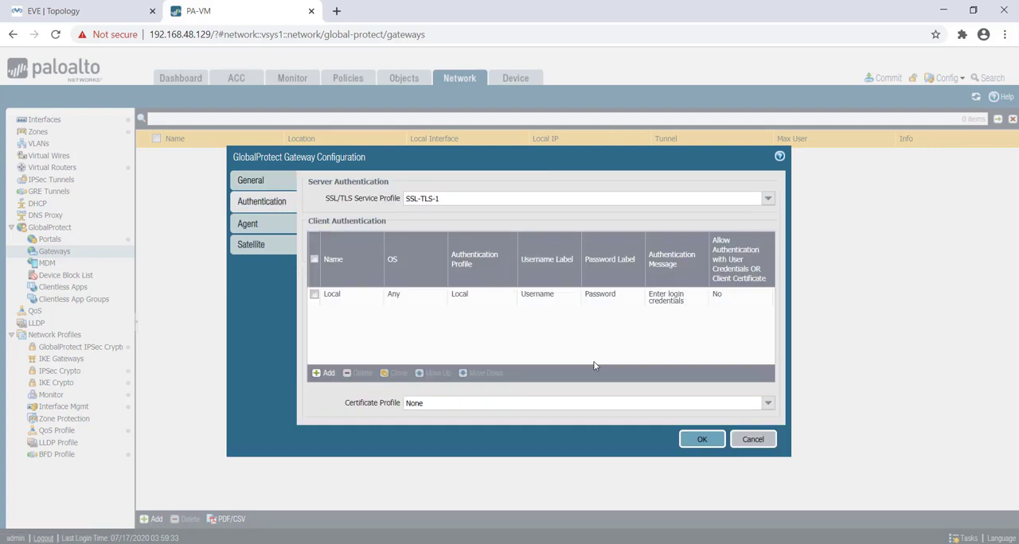
pyautogui.click(700, 440)
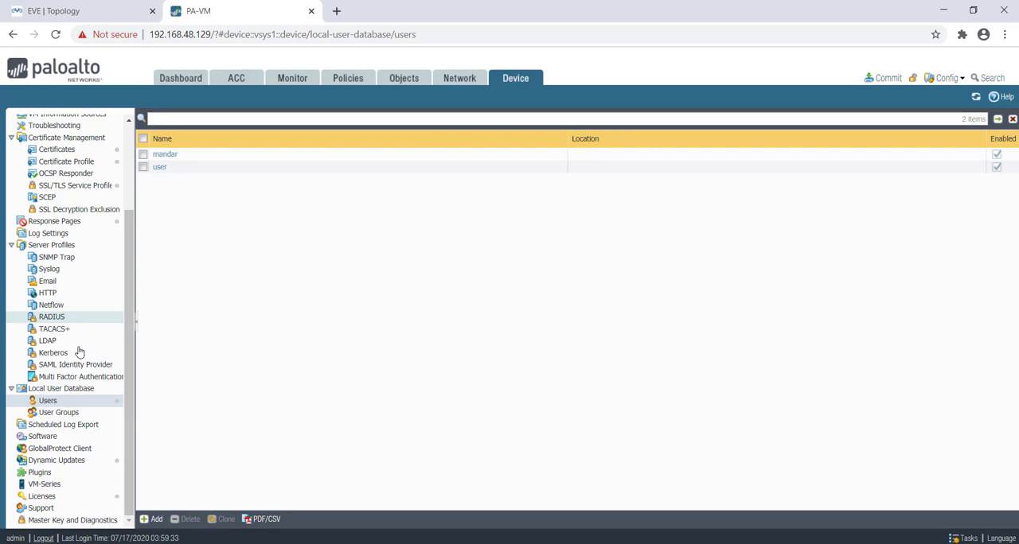
pyautogui.moveTo(76, 186)
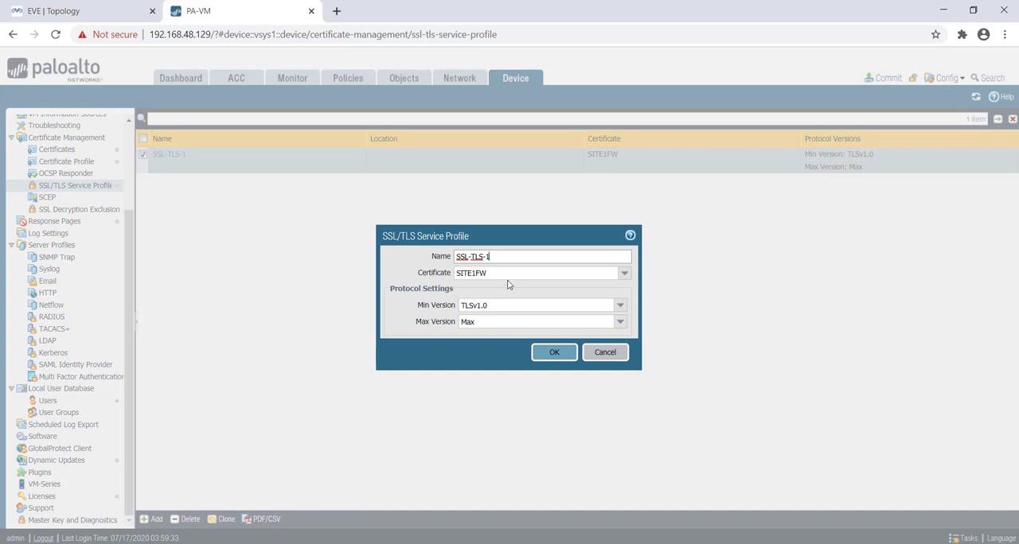
pyautogui.moveTo(608, 367)
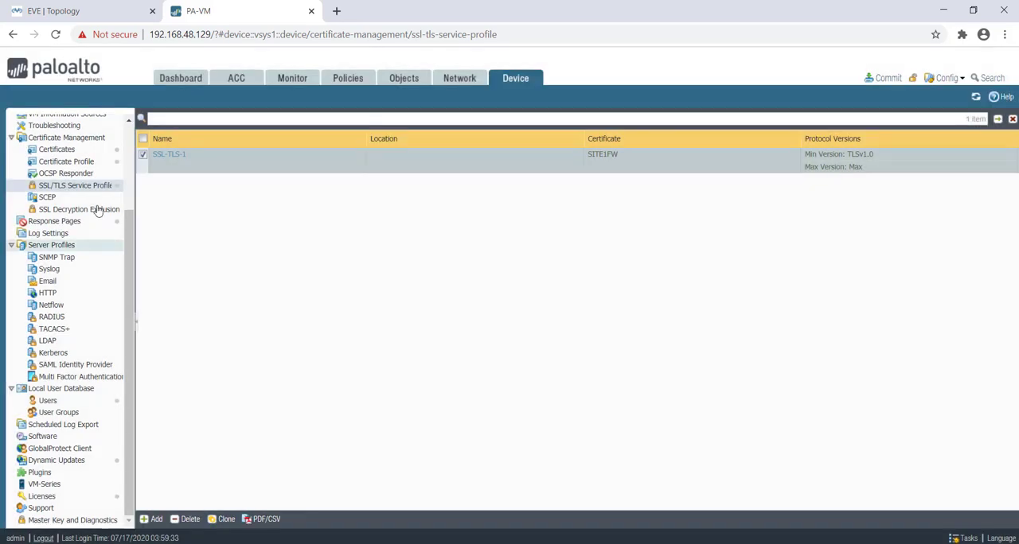
# Step: View the device certificates Root-CA and SITE1FW under Certificate Management
pyautogui.click(56, 150)
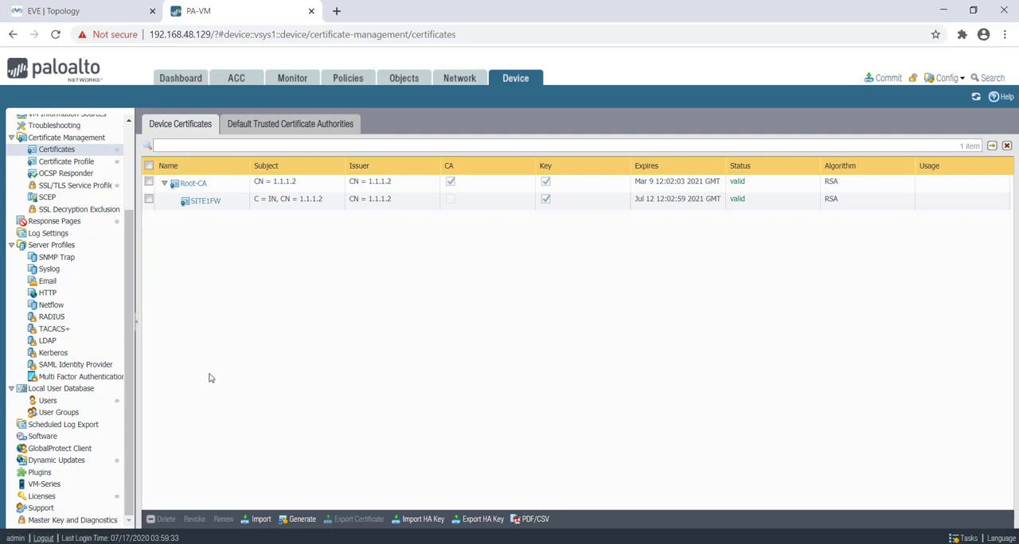
pyautogui.moveTo(76, 185)
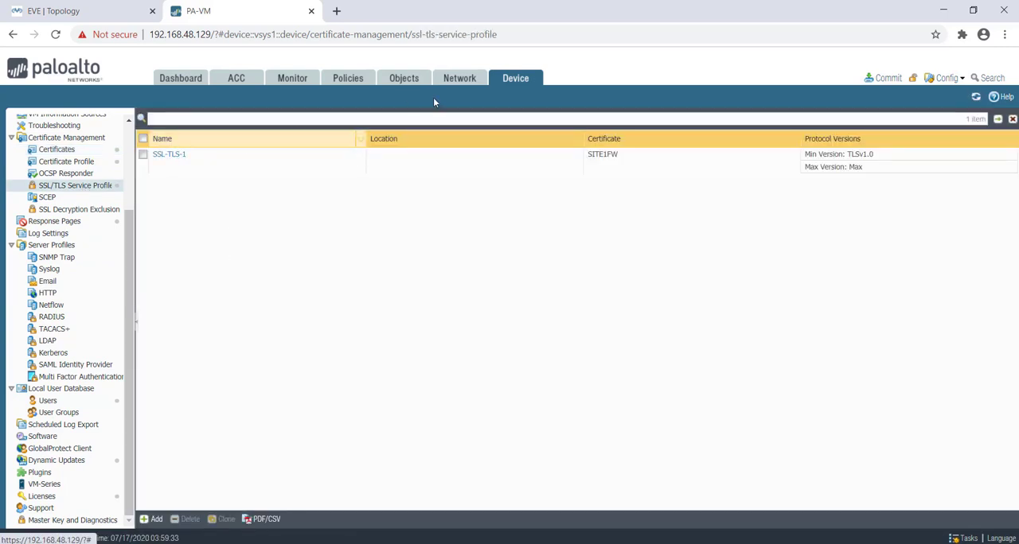
# Step: Reopen gateway GW and verify its Local client authentication and tunnel.999 agent settings
pyautogui.click(459, 78)
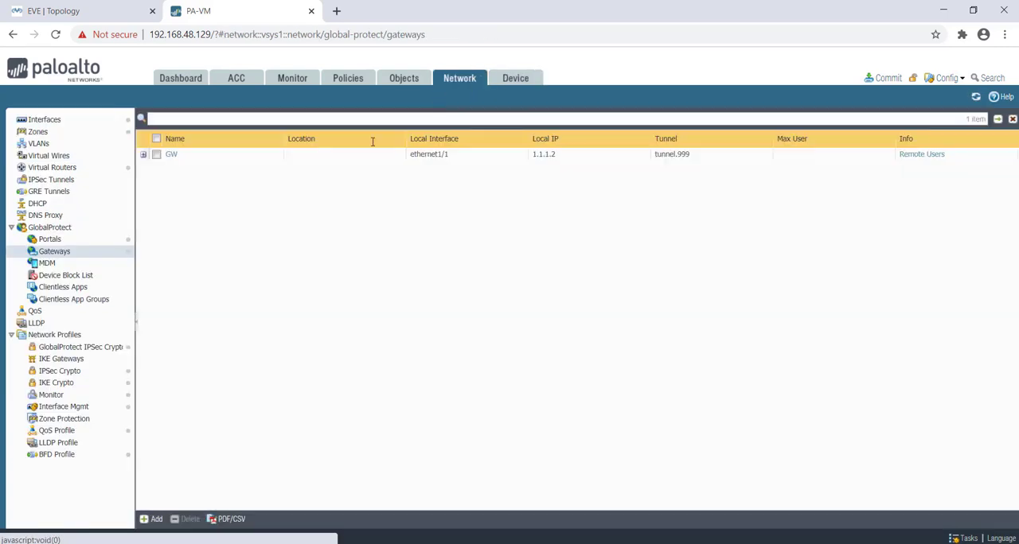
pyautogui.click(156, 154)
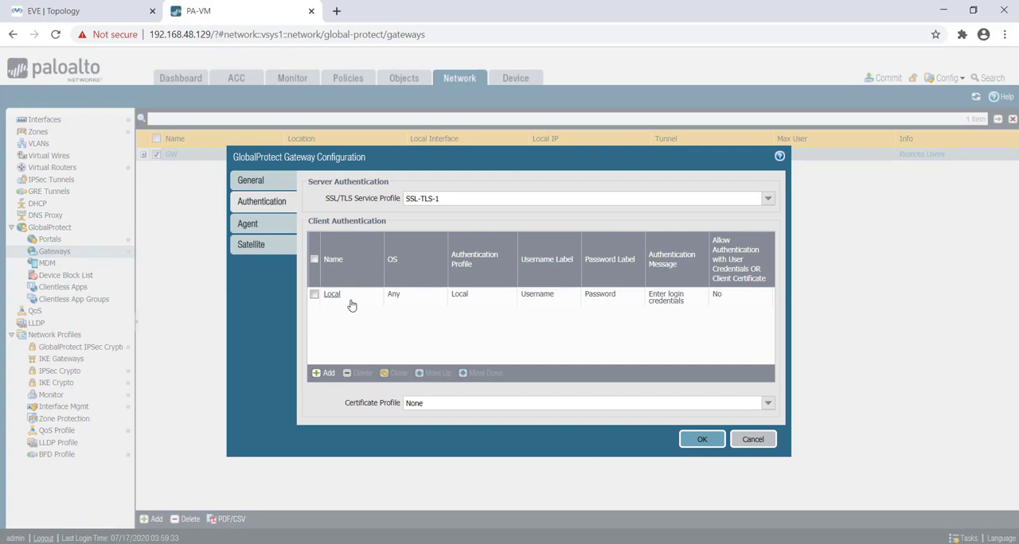
pyautogui.doubleClick(331, 293)
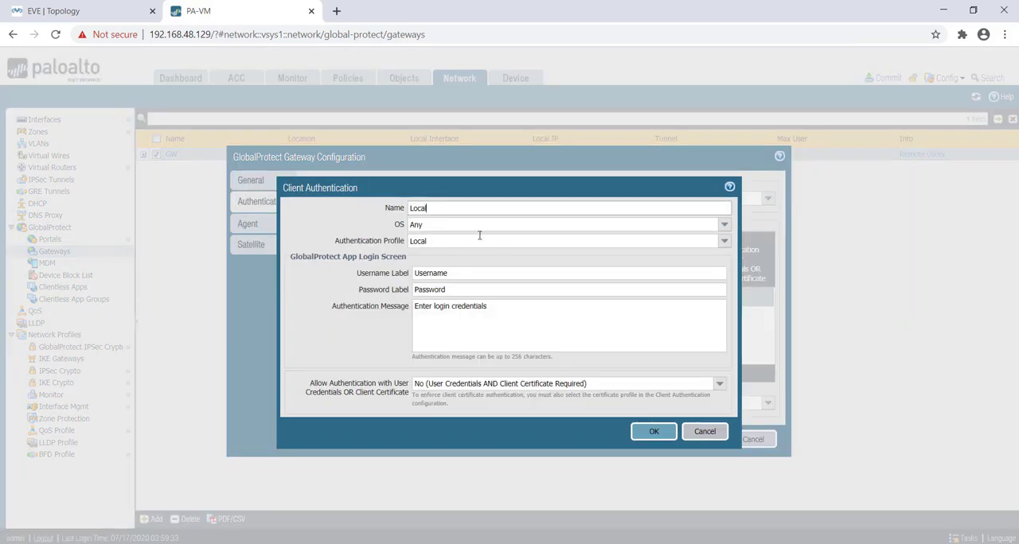
pyautogui.moveTo(570, 264)
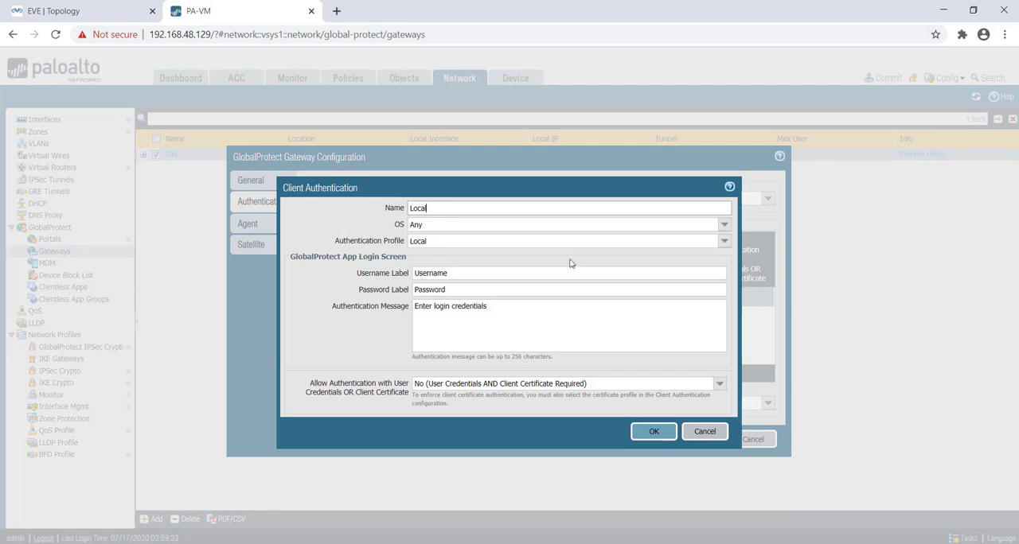
pyautogui.click(652, 430)
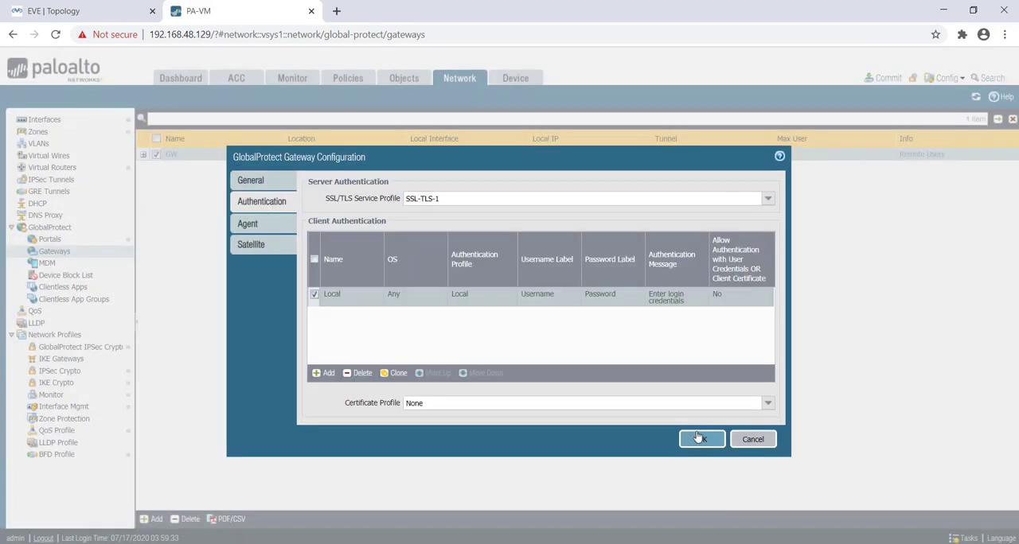
pyautogui.click(248, 223)
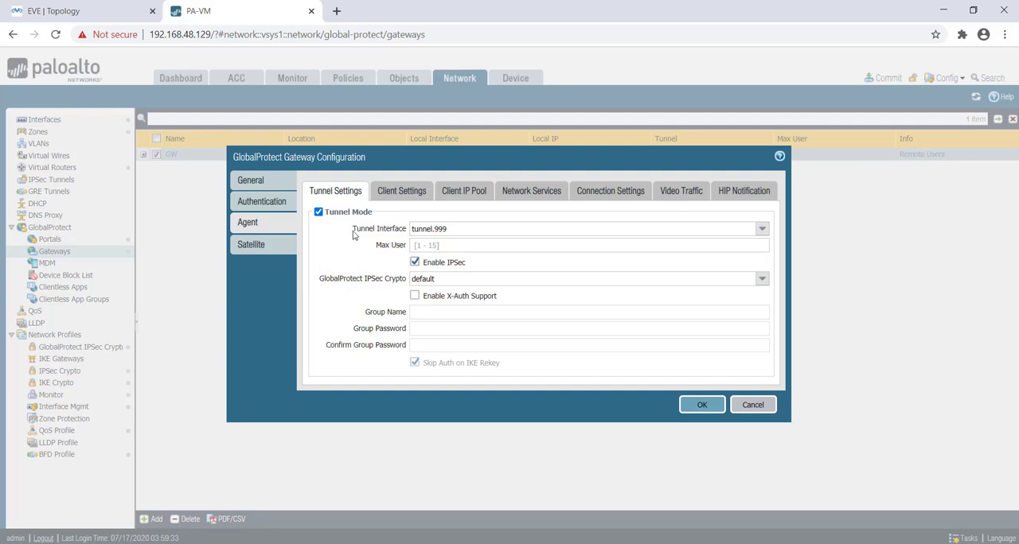
pyautogui.moveTo(752, 404)
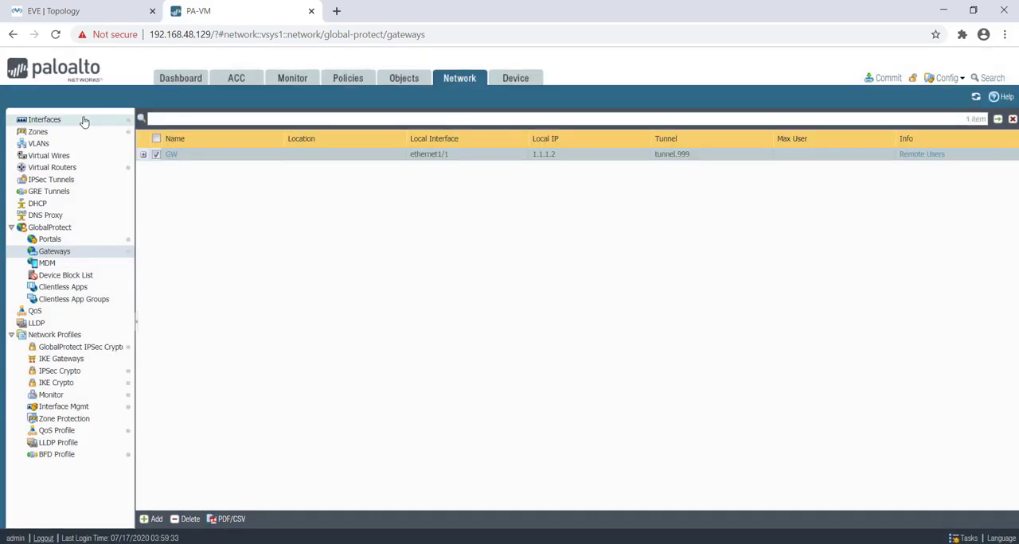
# Step: View the tunnel interfaces list showing tunnel.999 with 192.168.200.1 in zone Inside
pyautogui.click(45, 119)
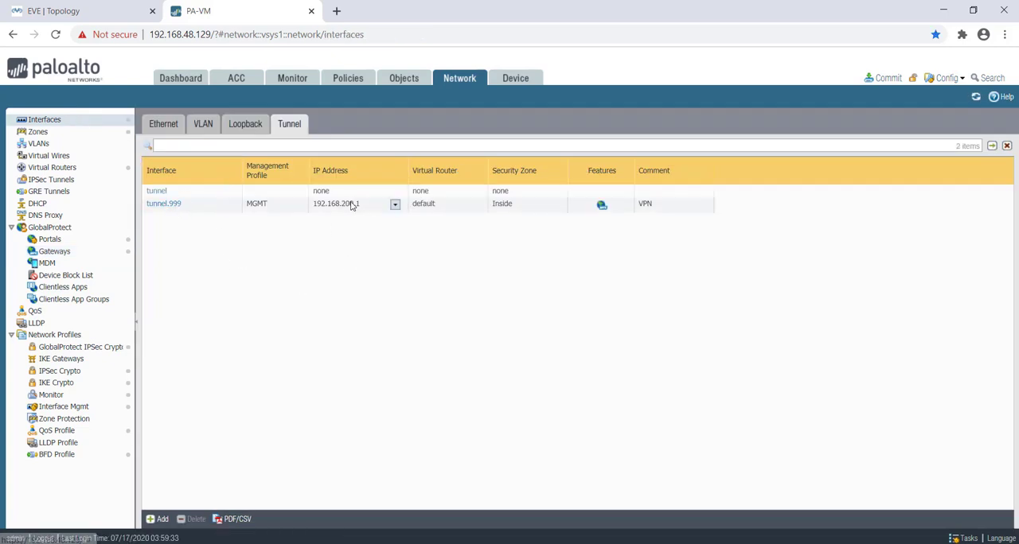
pyautogui.moveTo(542, 202)
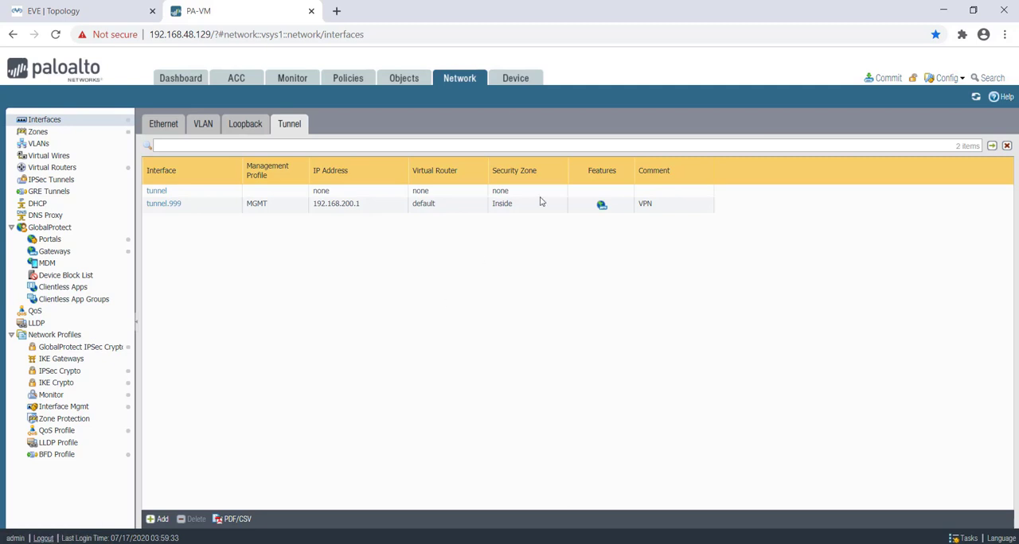
pyautogui.moveTo(678, 245)
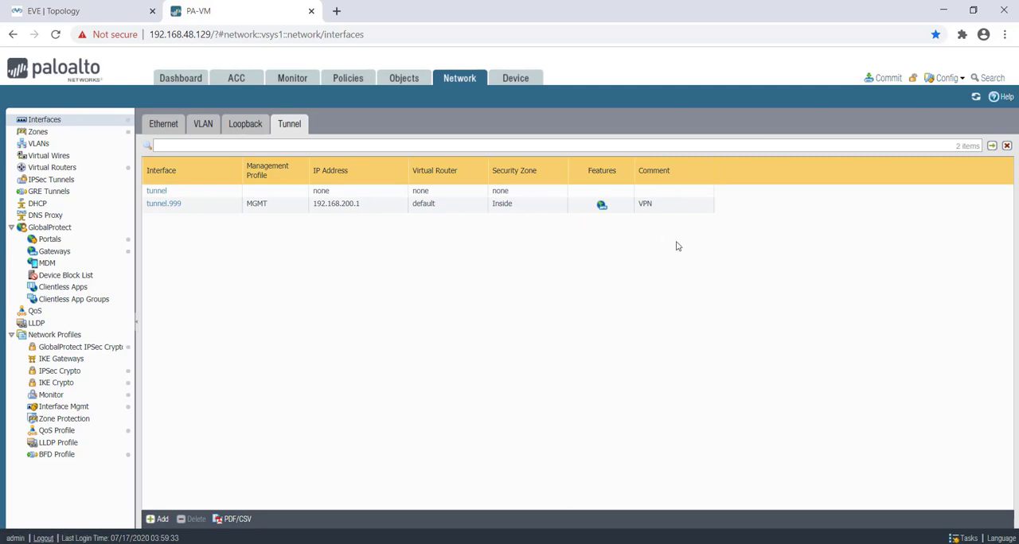
pyautogui.moveTo(299, 213)
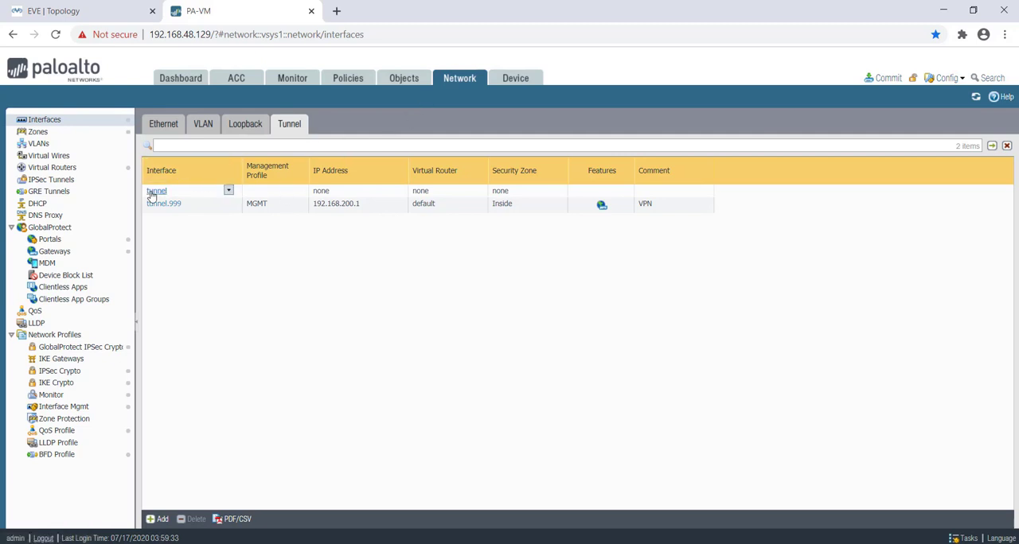
pyautogui.moveTo(54, 252)
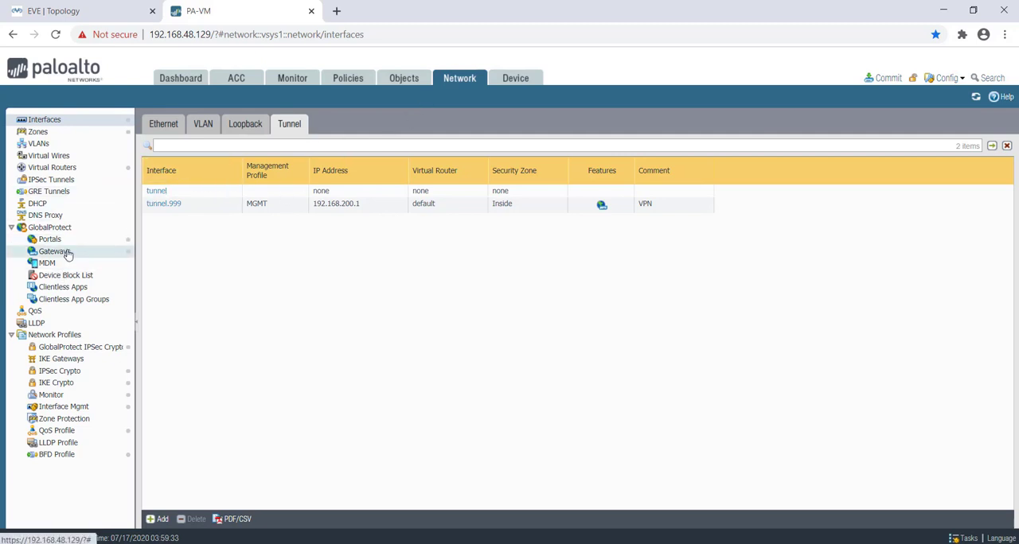
# Step: Review Config1's authentication override, IP pool 192.168.200.100-150 and split tunnel settings, keeping them unchanged
pyautogui.click(54, 252)
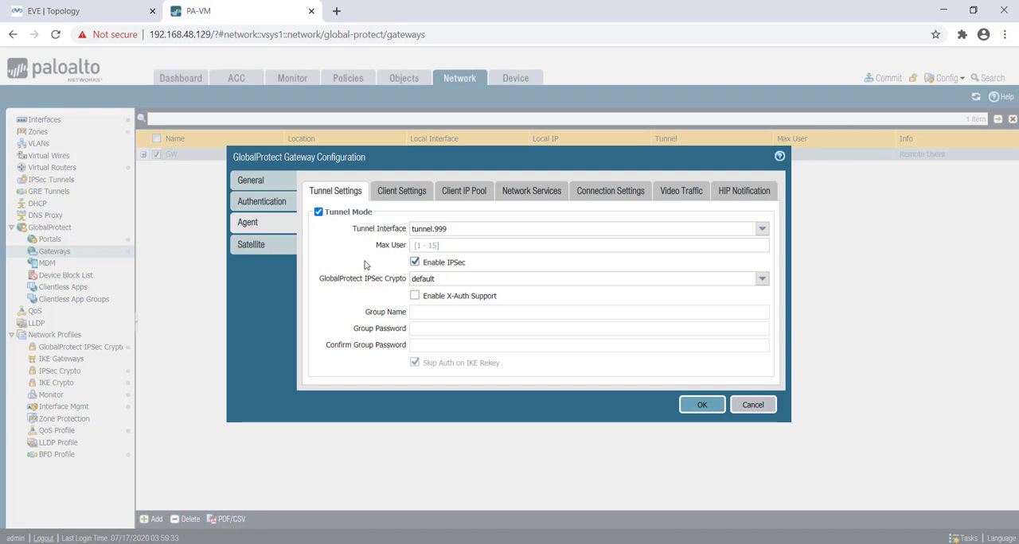
pyautogui.click(401, 191)
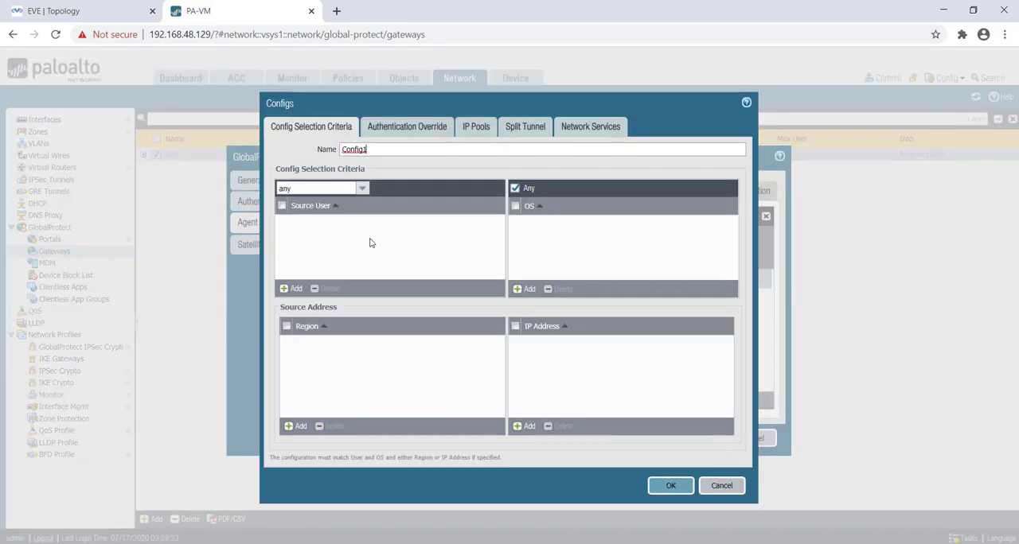
pyautogui.moveTo(299, 245)
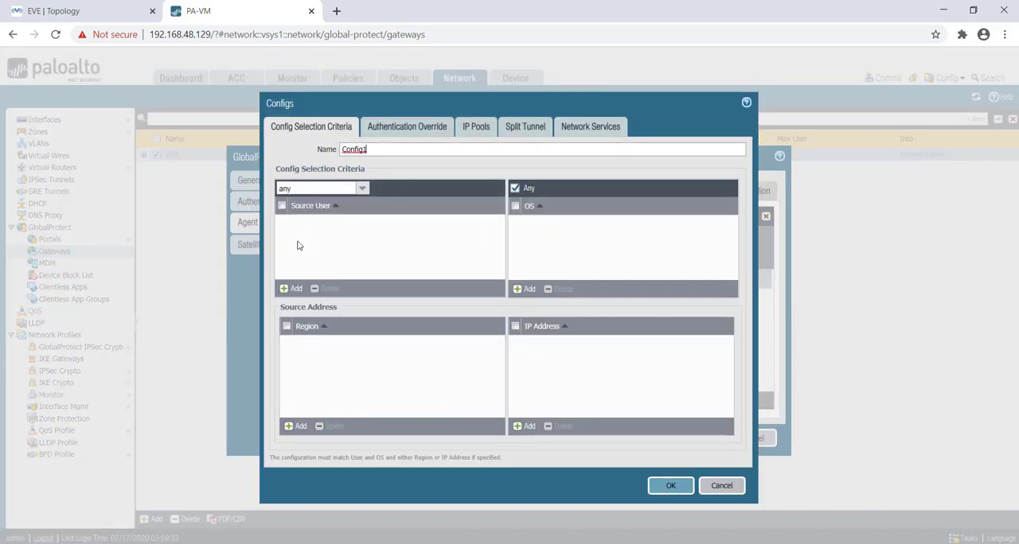
pyautogui.moveTo(395, 173)
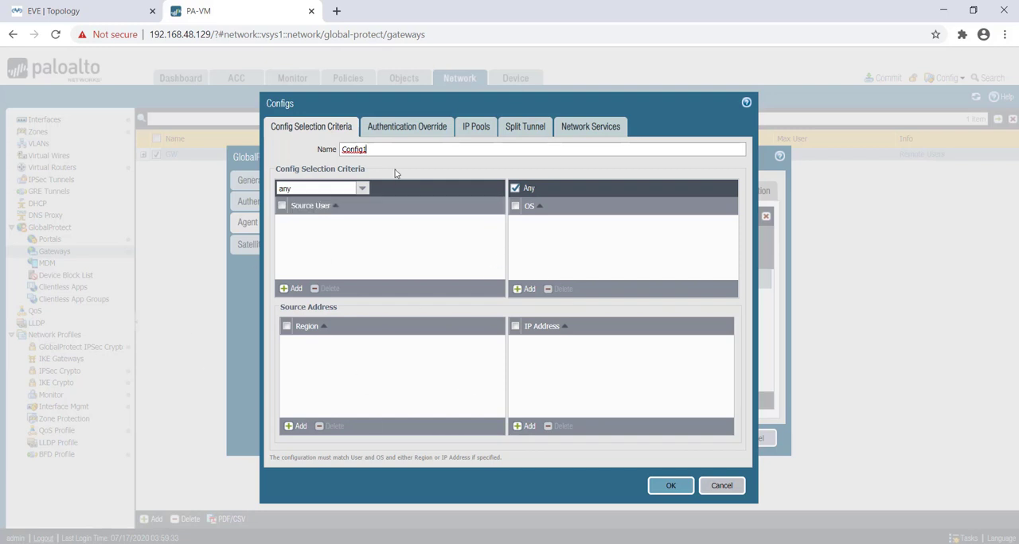
pyautogui.click(407, 128)
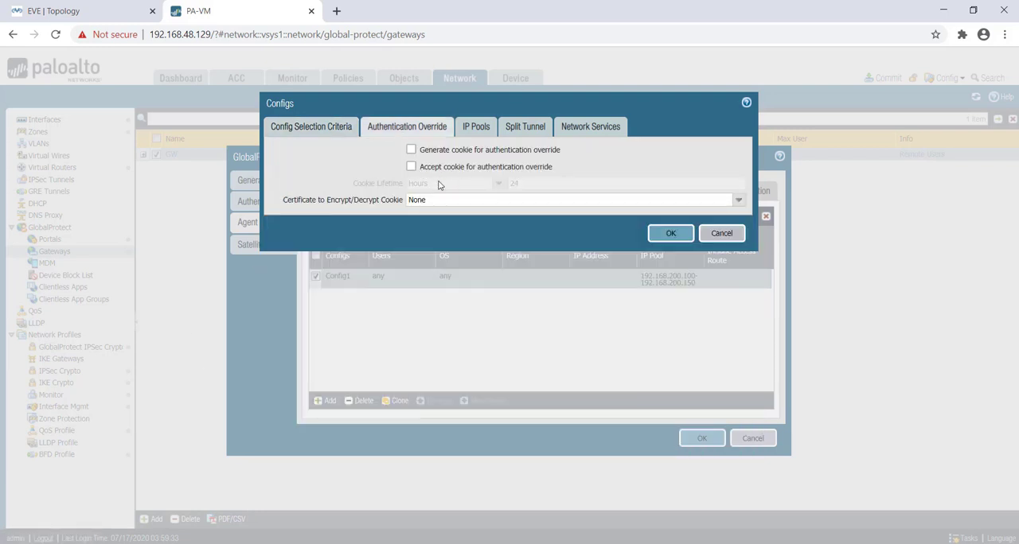
pyautogui.moveTo(516, 232)
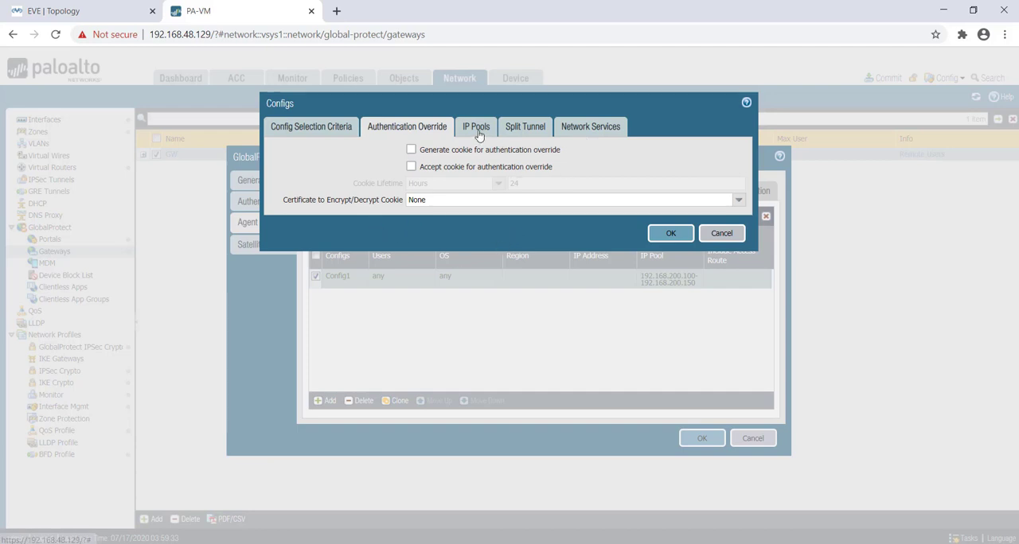
pyautogui.click(476, 127)
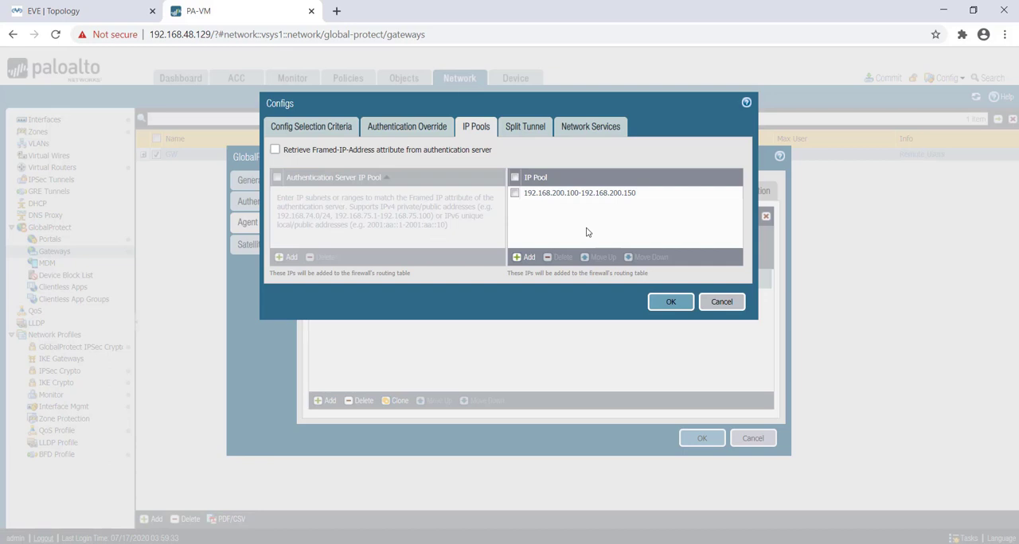
pyautogui.moveTo(525, 127)
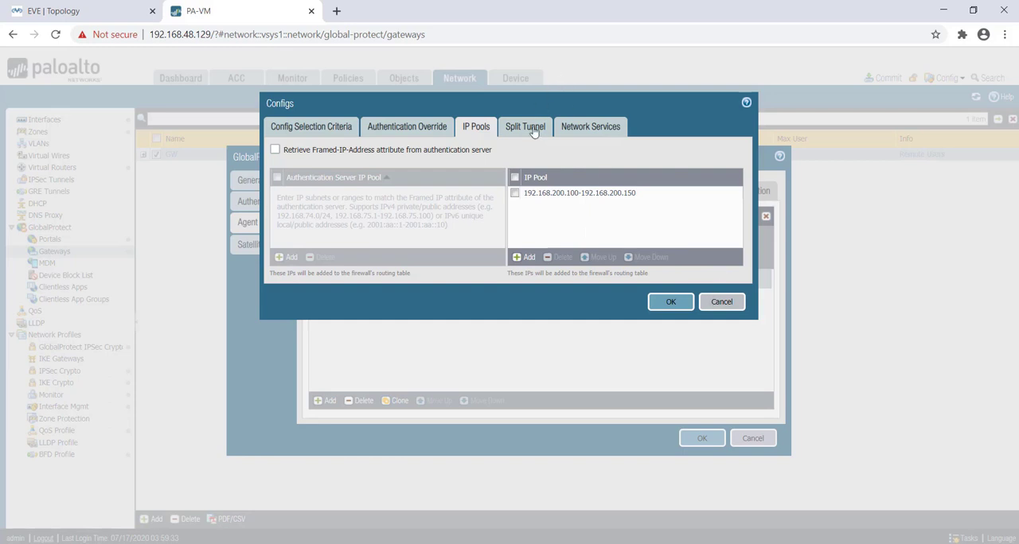
pyautogui.click(525, 128)
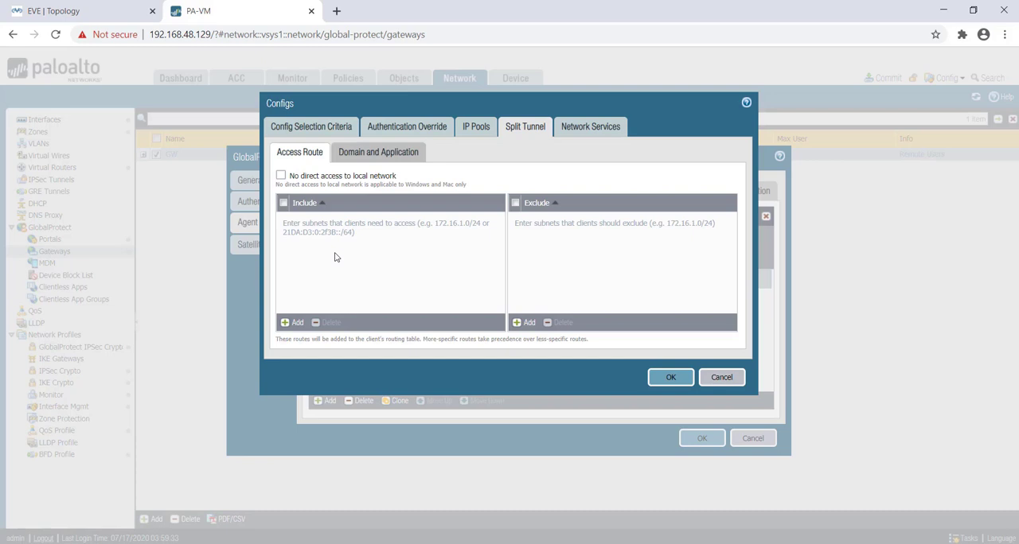
pyautogui.moveTo(630, 344)
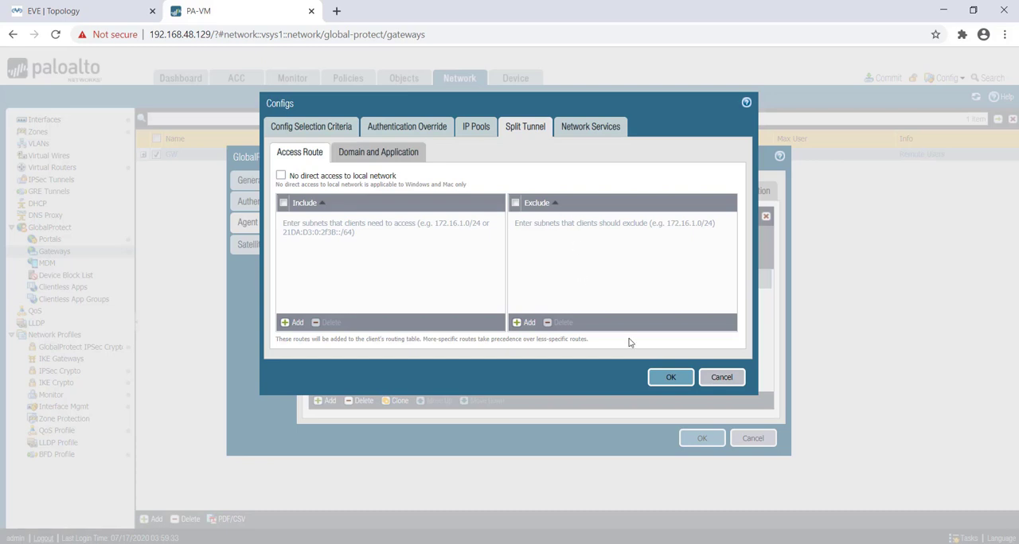
pyautogui.click(669, 378)
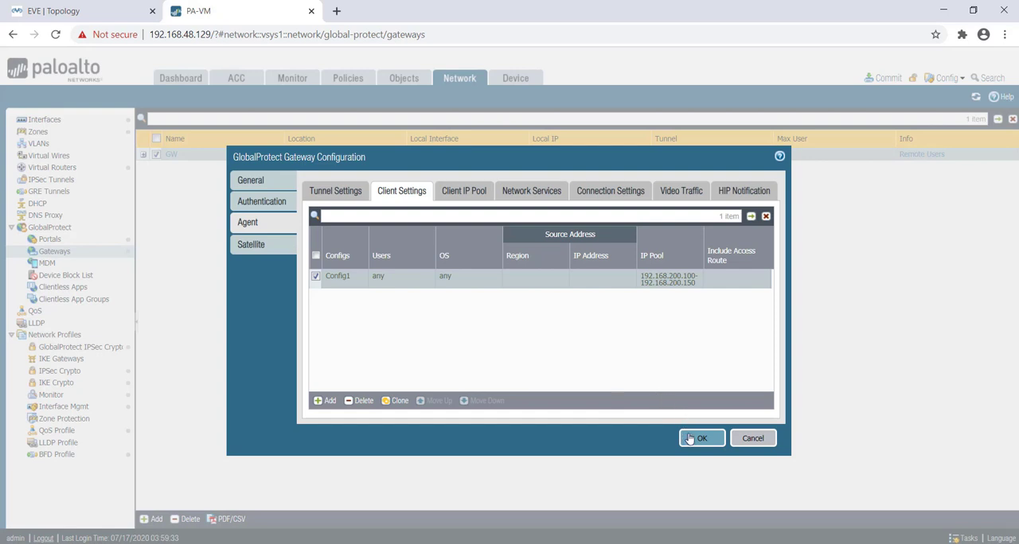
# Step: Save gateway GW and commit all pending changes to the firewall, dismissing the success result
pyautogui.click(701, 438)
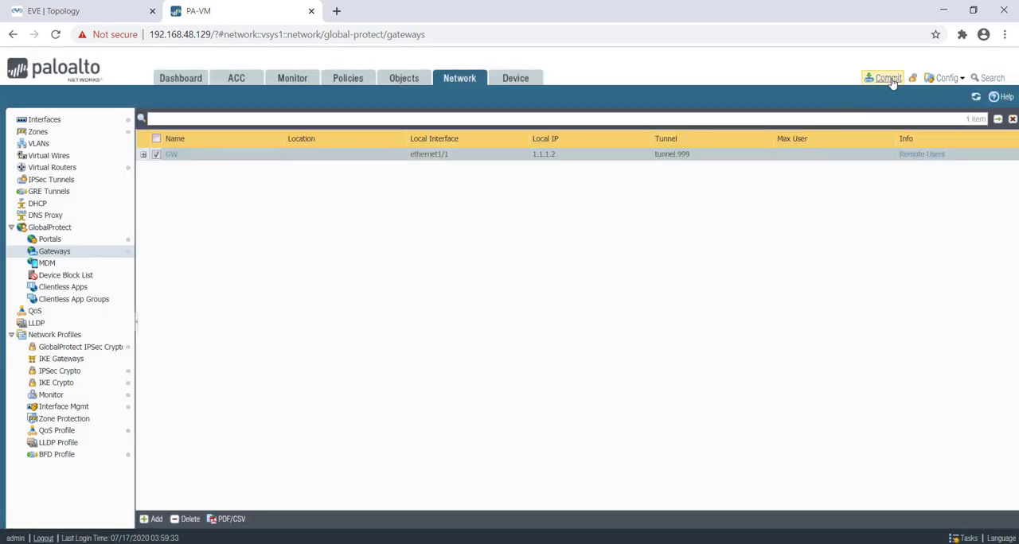
pyautogui.click(885, 78)
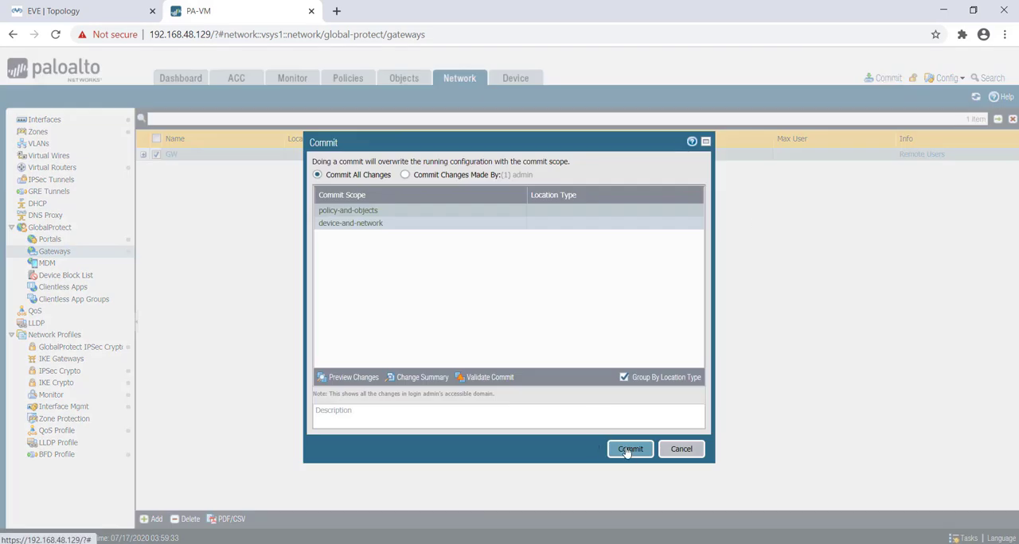
pyautogui.click(631, 449)
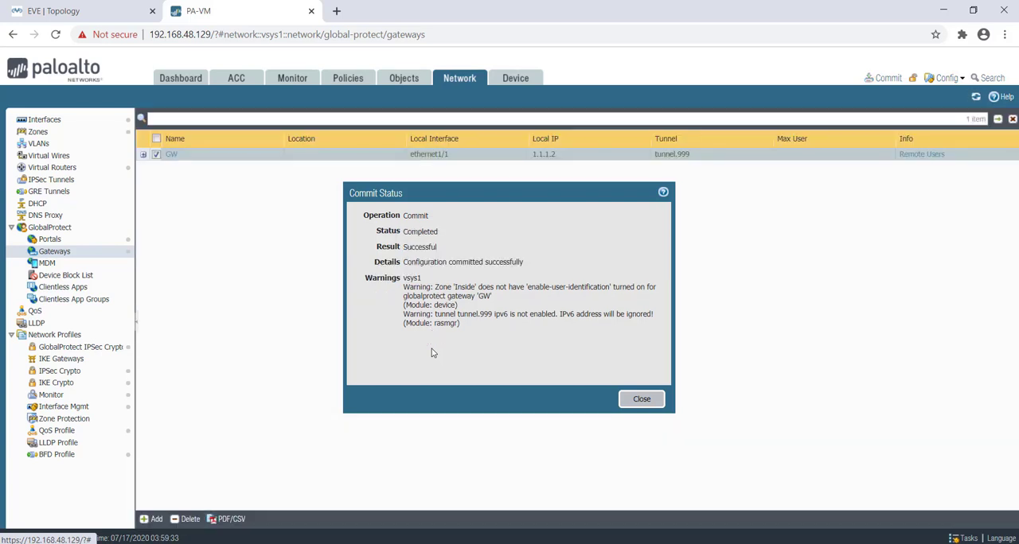
pyautogui.click(640, 398)
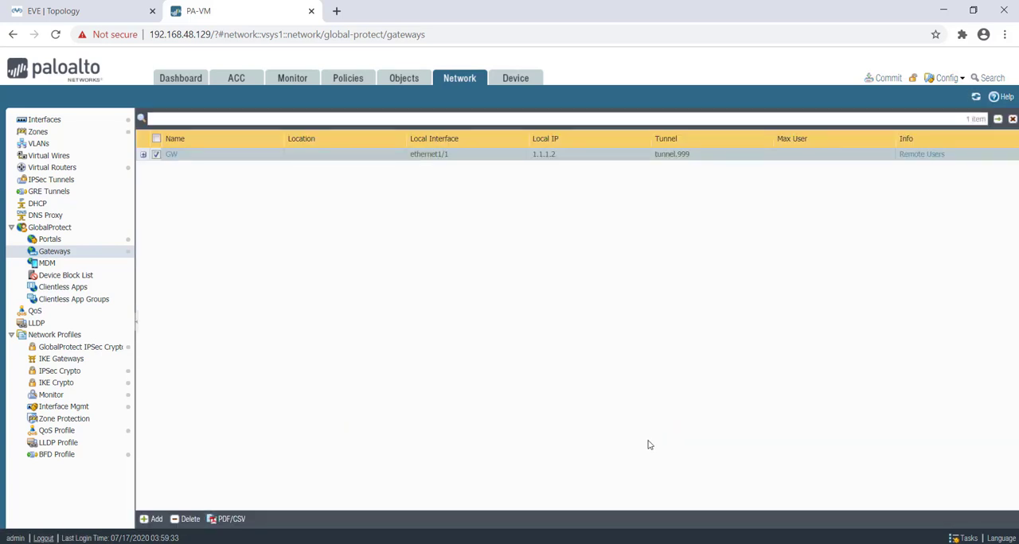
pyautogui.moveTo(707, 420)
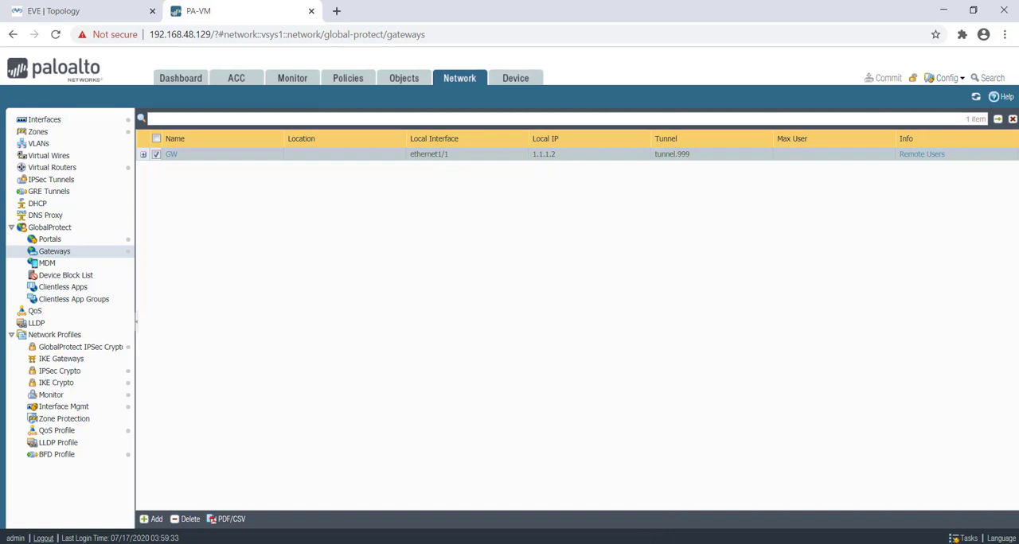
pyautogui.moveTo(552, 533)
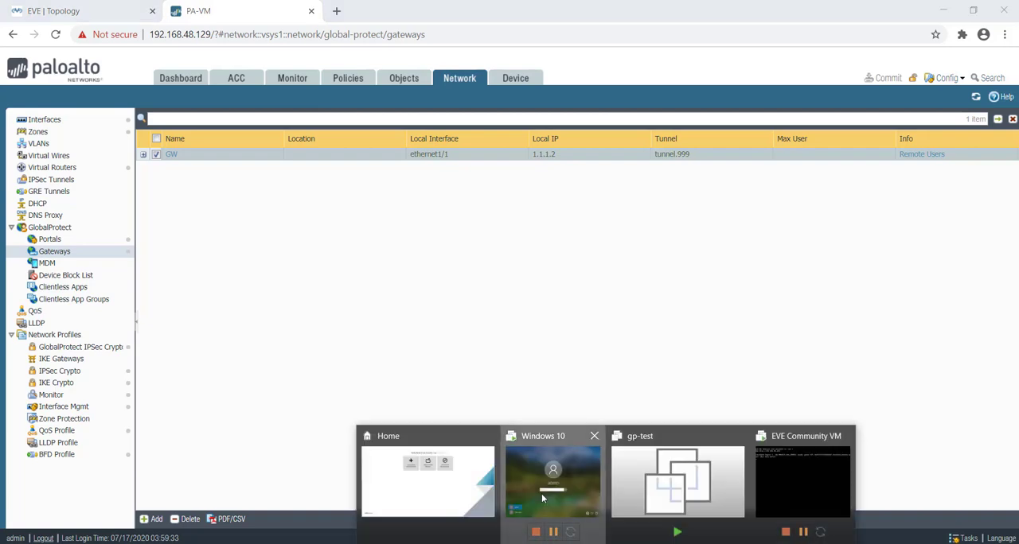
# Step: Log in to the Windows 10 VM and review GlobalProtect's General and Connection settings before the 1.1.1.2 sign-in
pyautogui.click(553, 478)
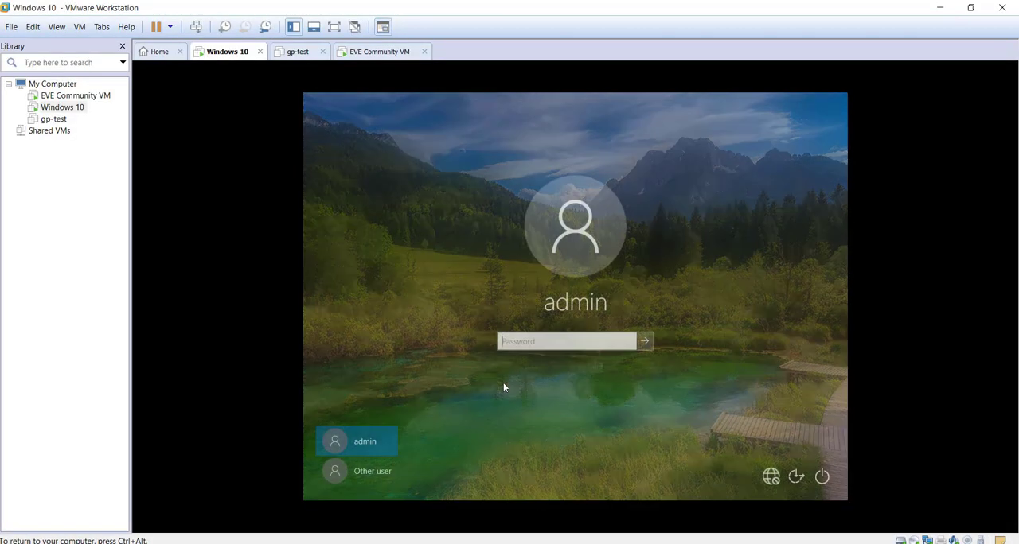
pyautogui.click(566, 341)
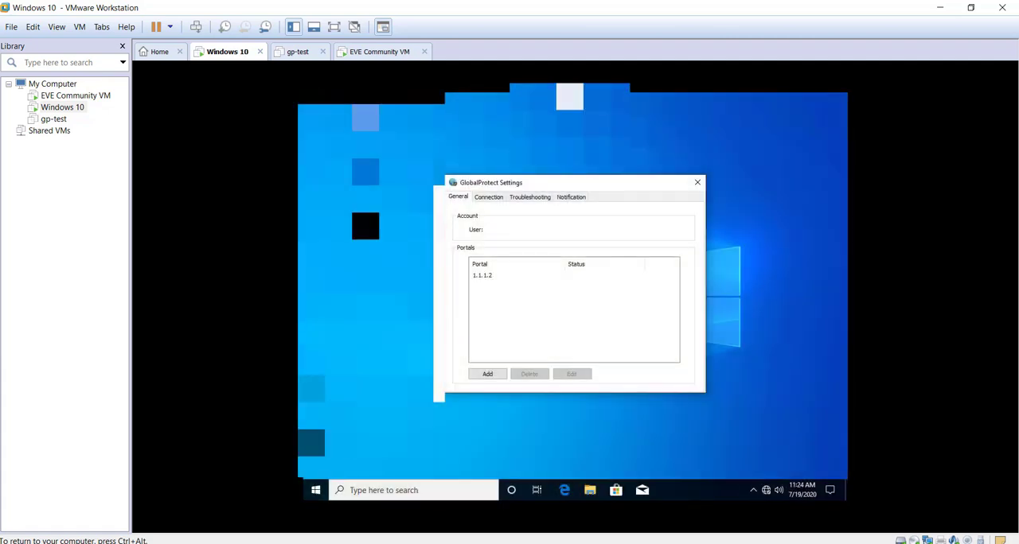
pyautogui.click(489, 197)
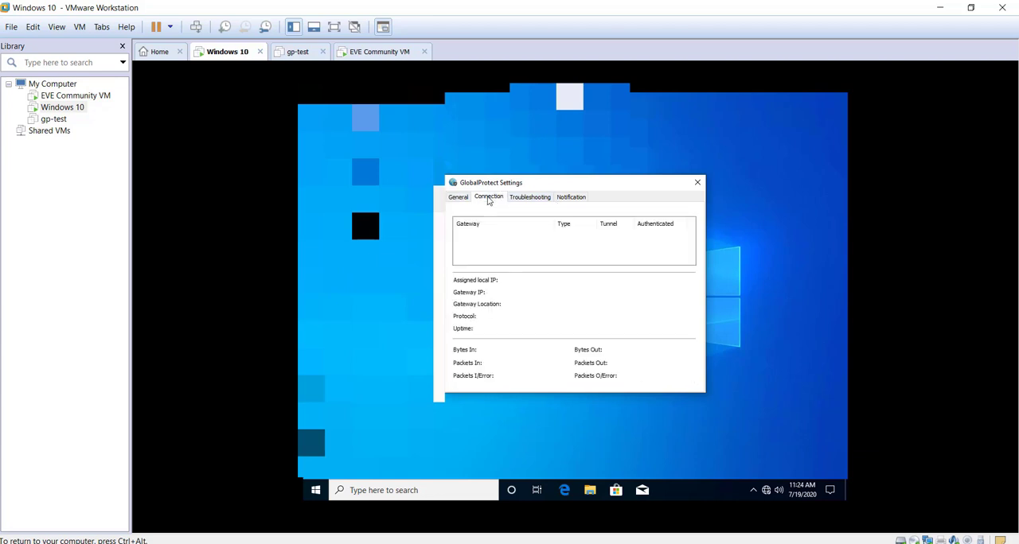
pyautogui.click(459, 197)
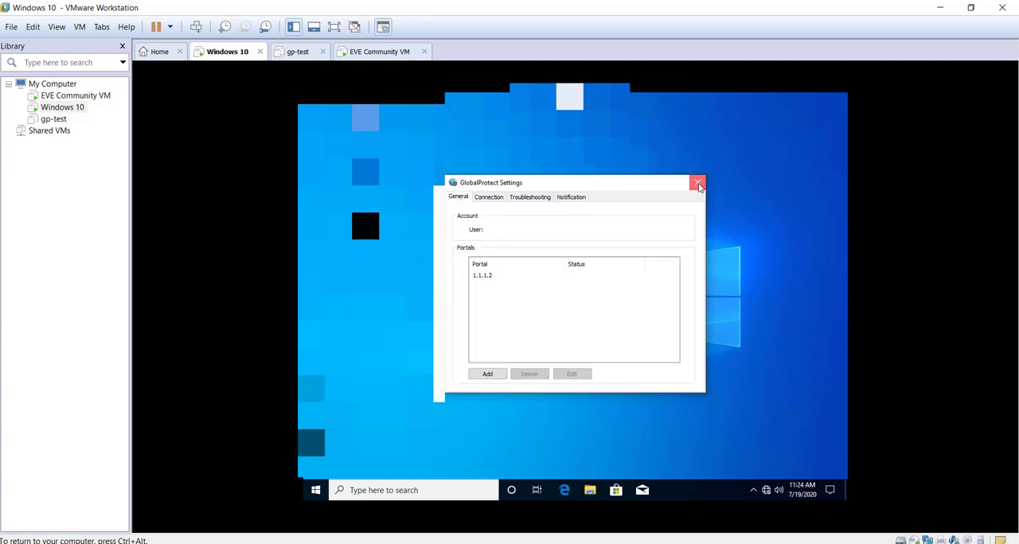
pyautogui.click(697, 184)
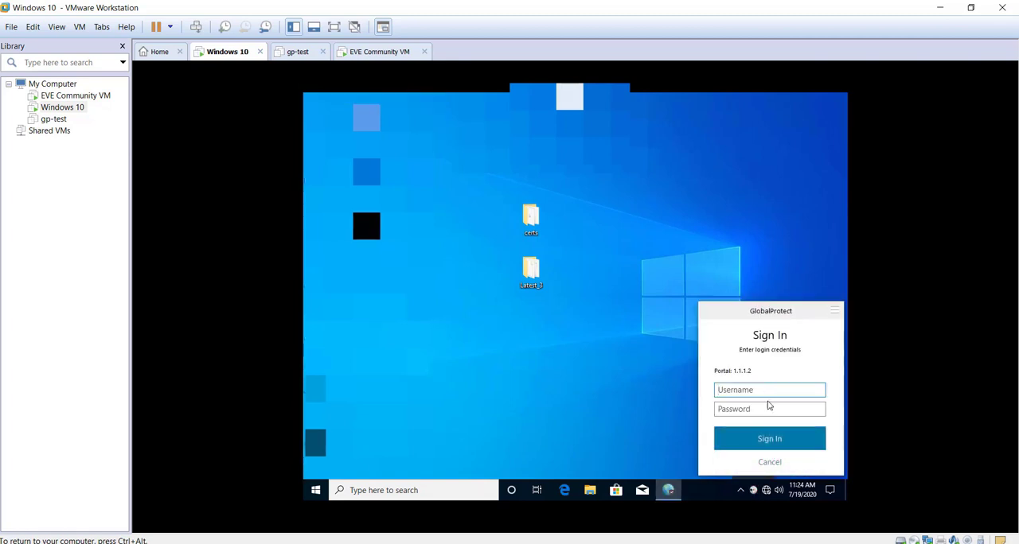
# Step: Sign in to the GlobalProtect portal as 'user' so the client reports Connected
pyautogui.click(769, 390)
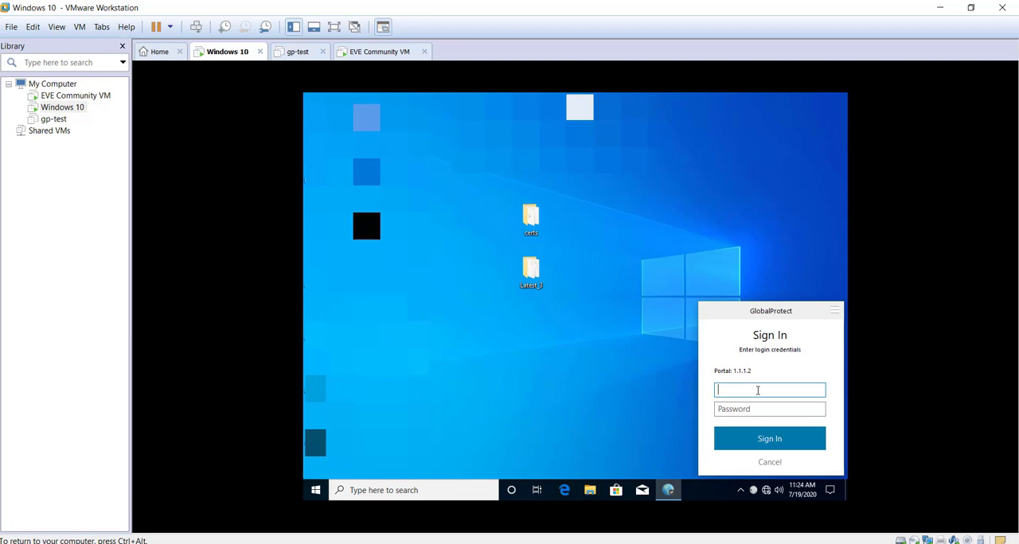
pyautogui.write('user')
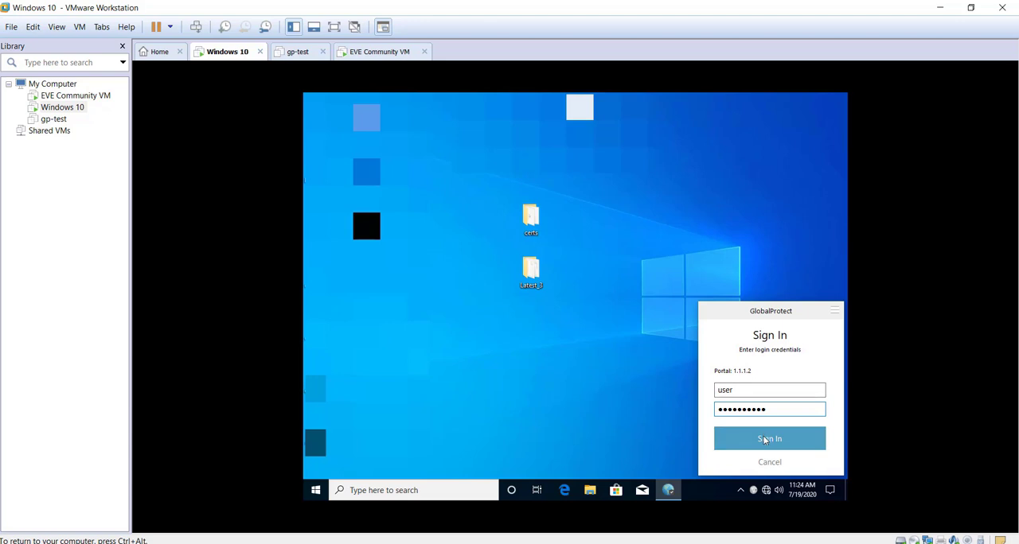
pyautogui.click(769, 439)
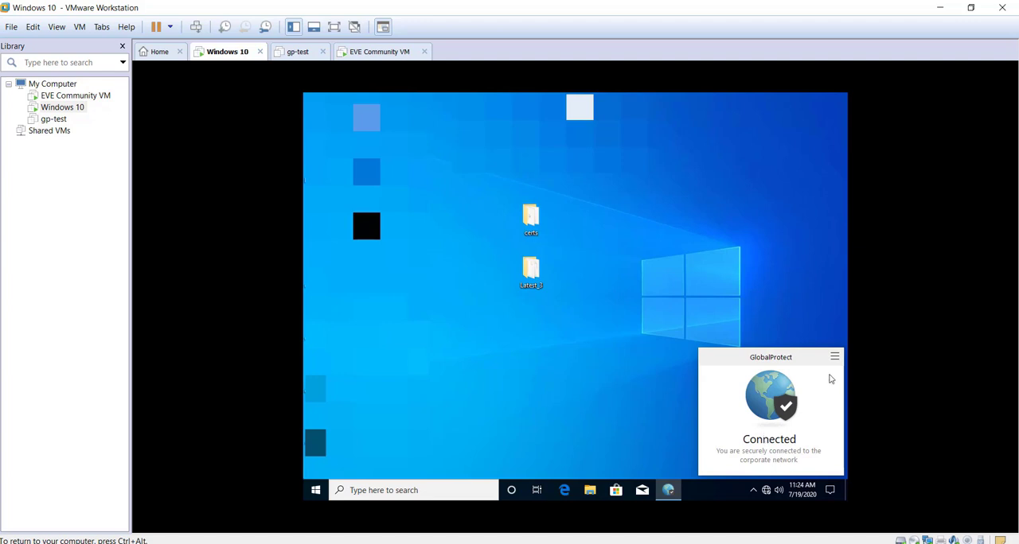
# Step: Inspect the connection details: IPSec tunnel to 1.1.1.2 via SITE1FW-1 with local IP 192.168.200.100
pyautogui.click(834, 356)
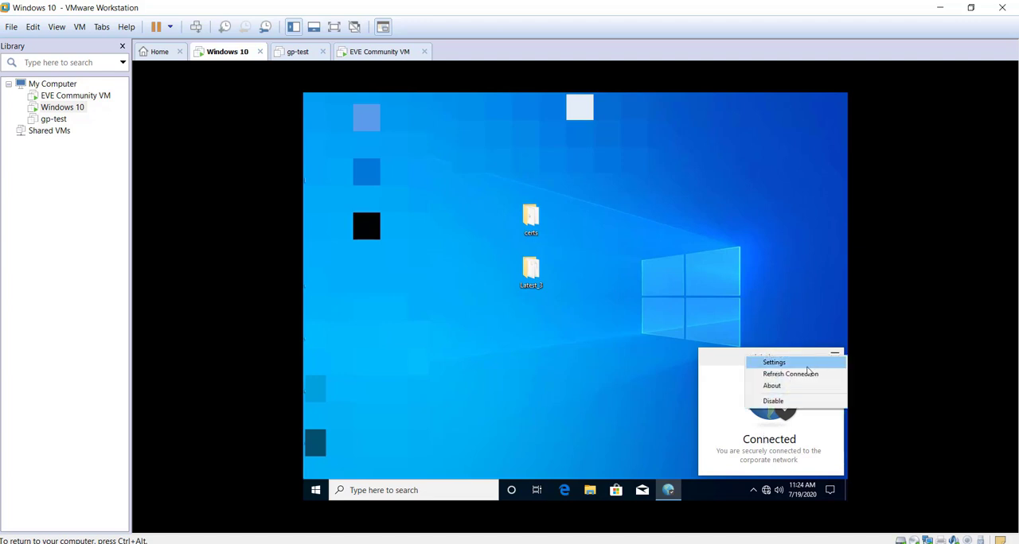
pyautogui.click(773, 363)
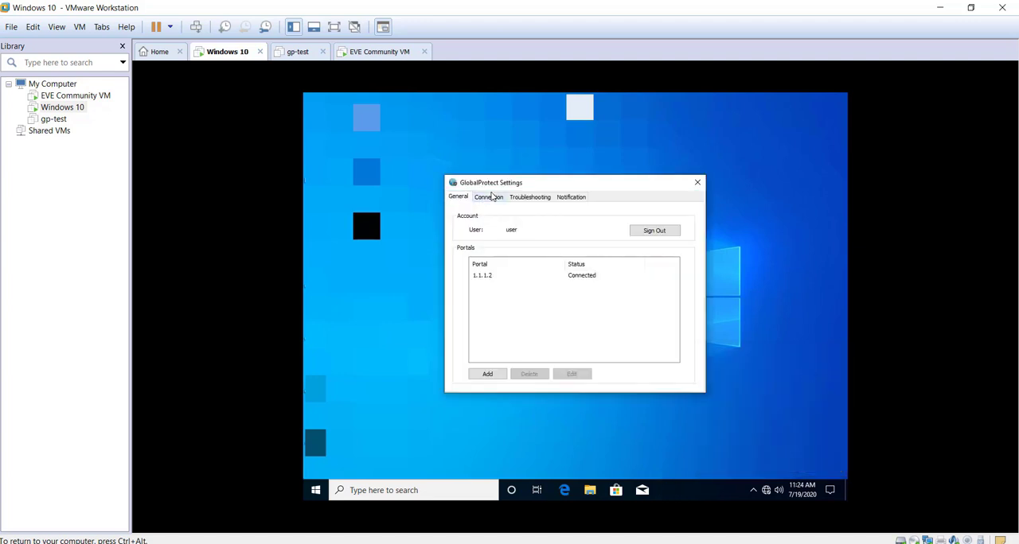
pyautogui.click(488, 198)
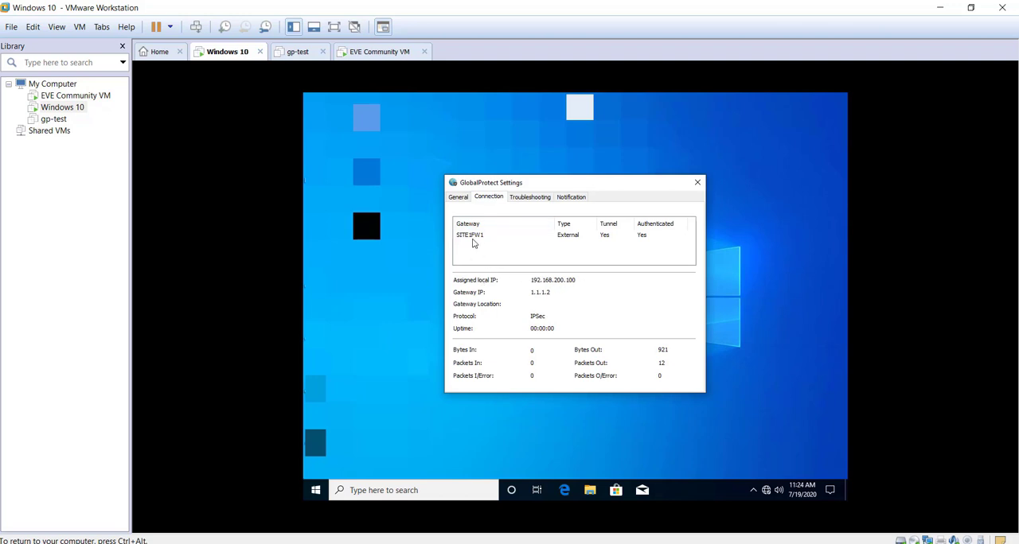
pyautogui.click(470, 236)
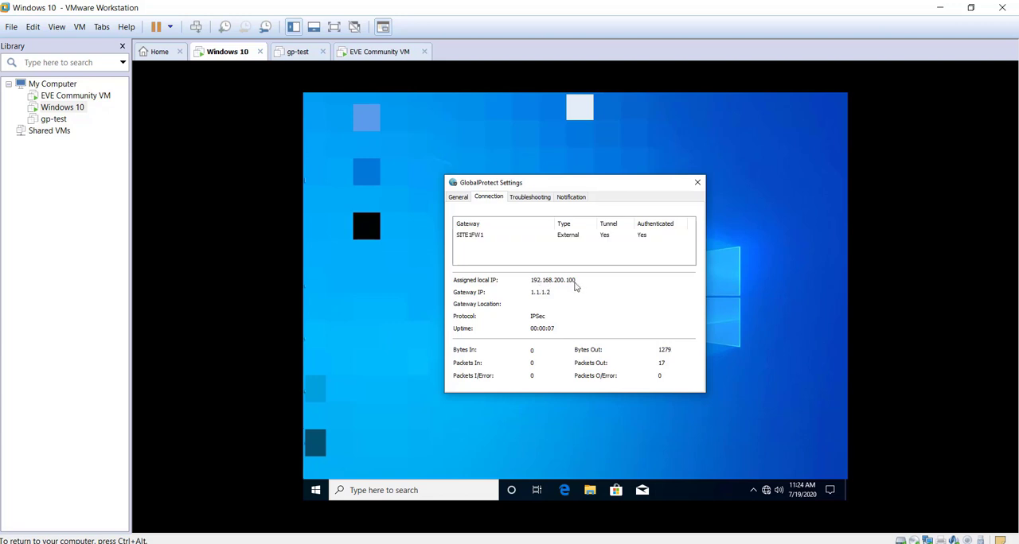
pyautogui.moveTo(544, 300)
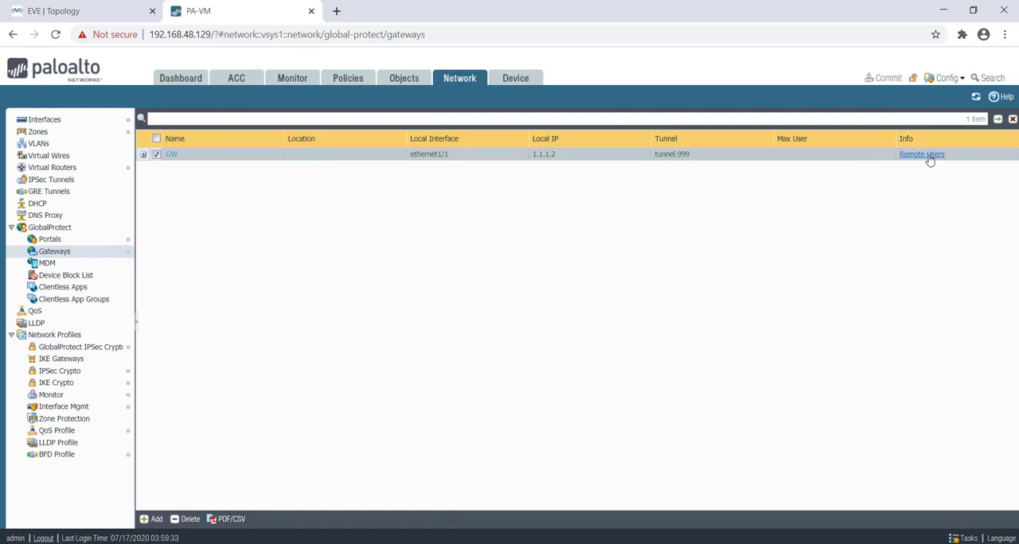
# Step: View the remote users on gateway GW and log the connected user out
pyautogui.click(922, 155)
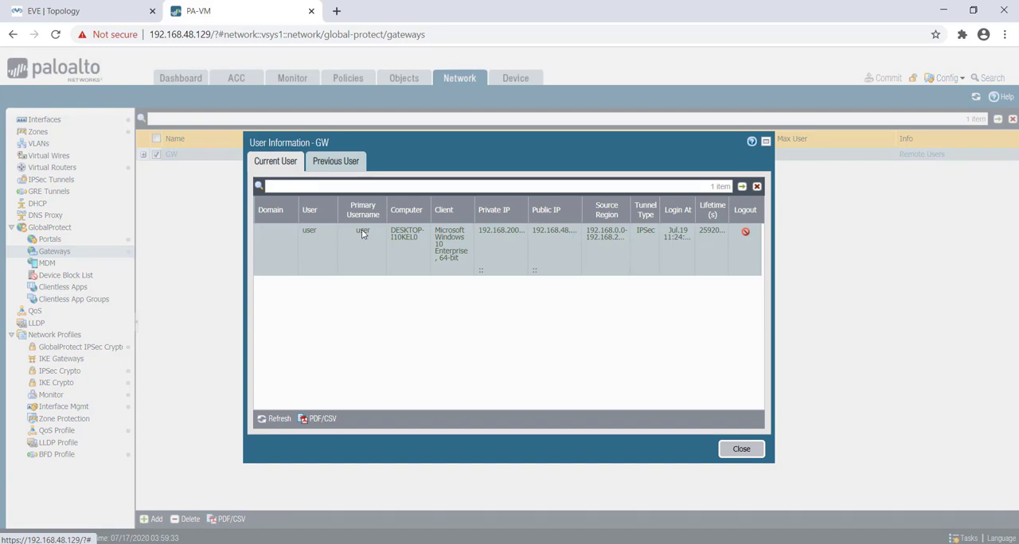
pyautogui.moveTo(713, 267)
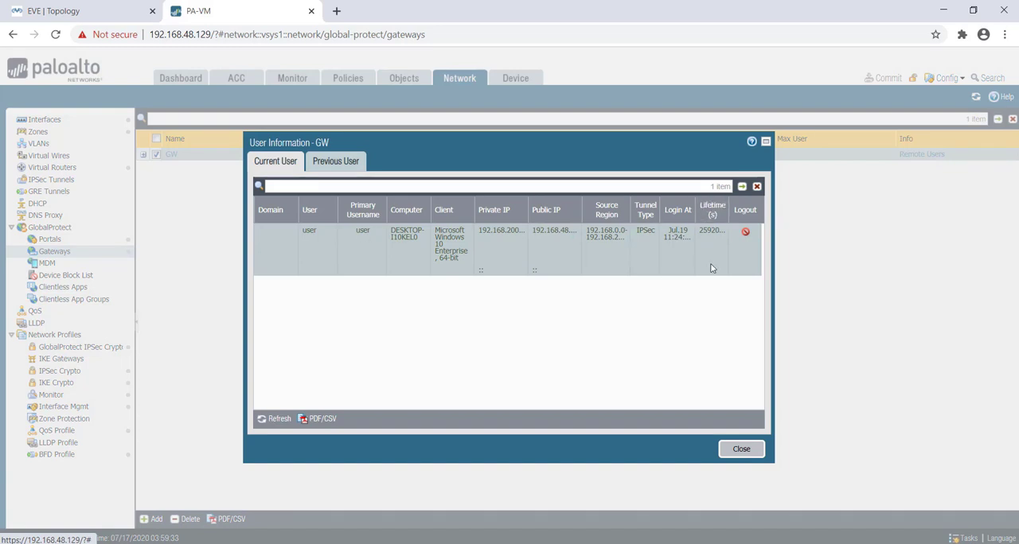
pyautogui.click(745, 231)
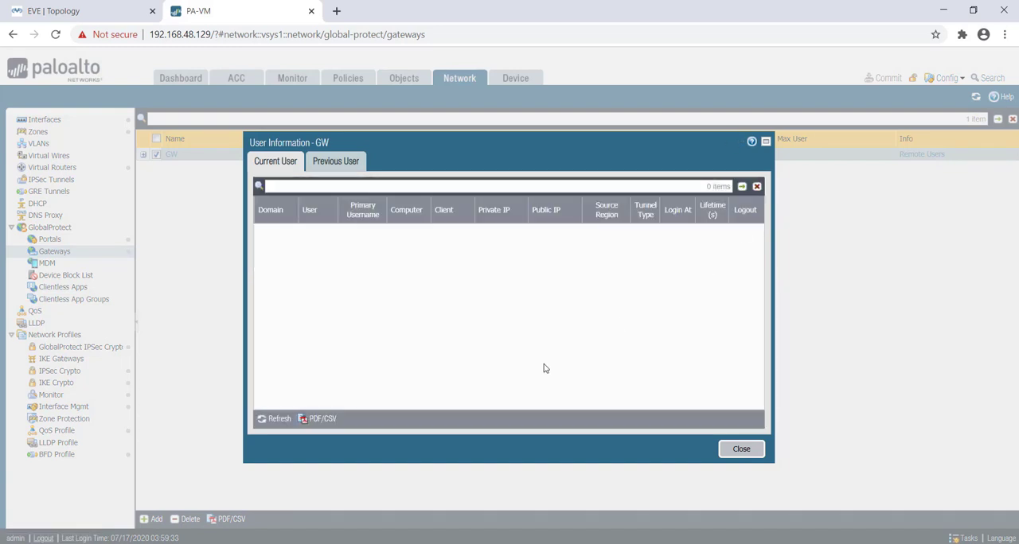
pyautogui.moveTo(310, 248)
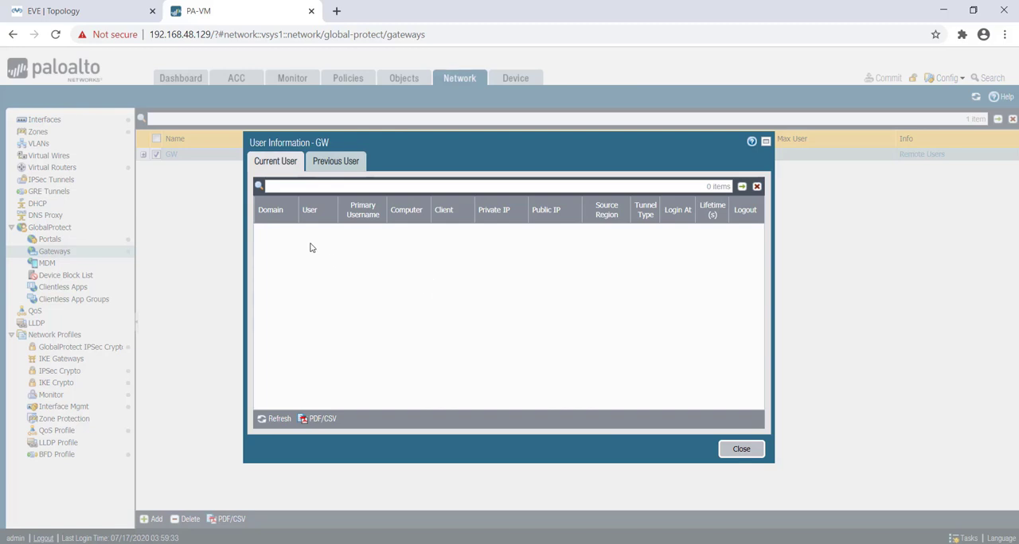
pyautogui.moveTo(442, 315)
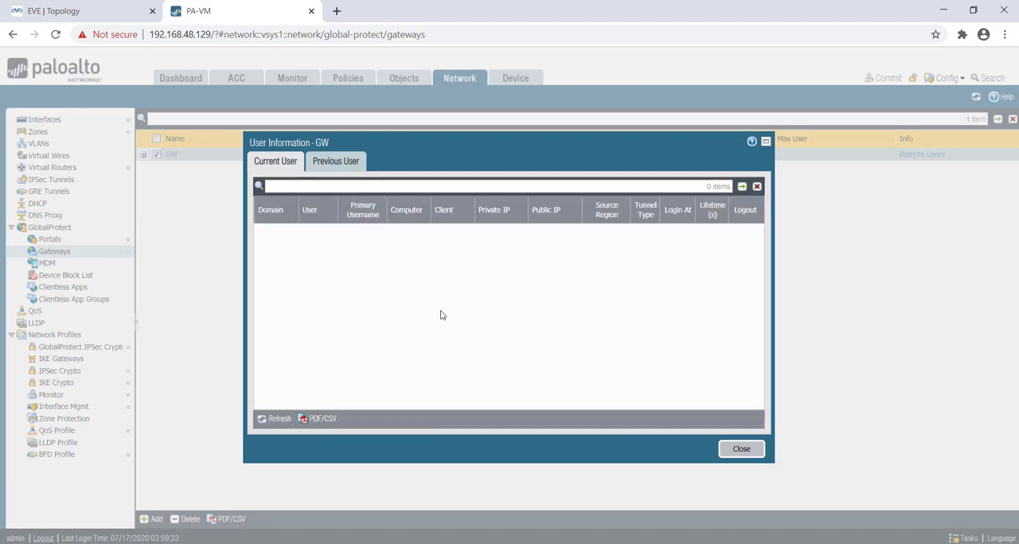